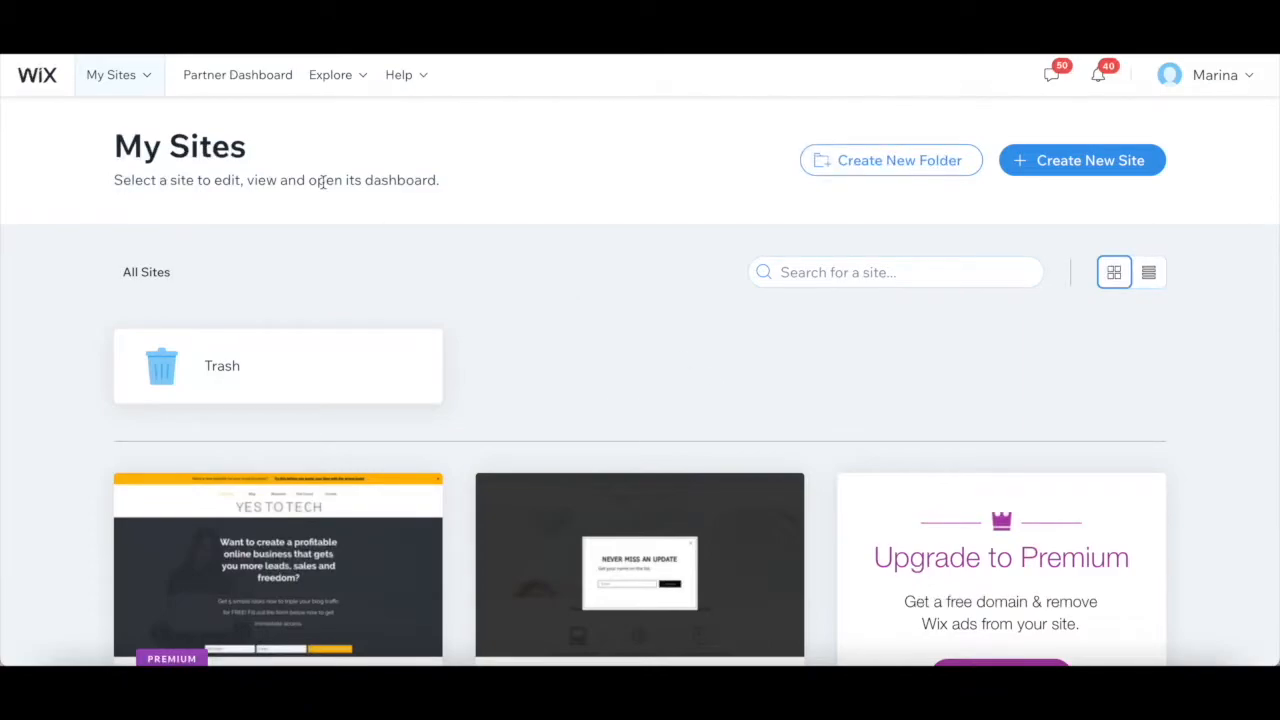
pyautogui.moveTo(33, 122)
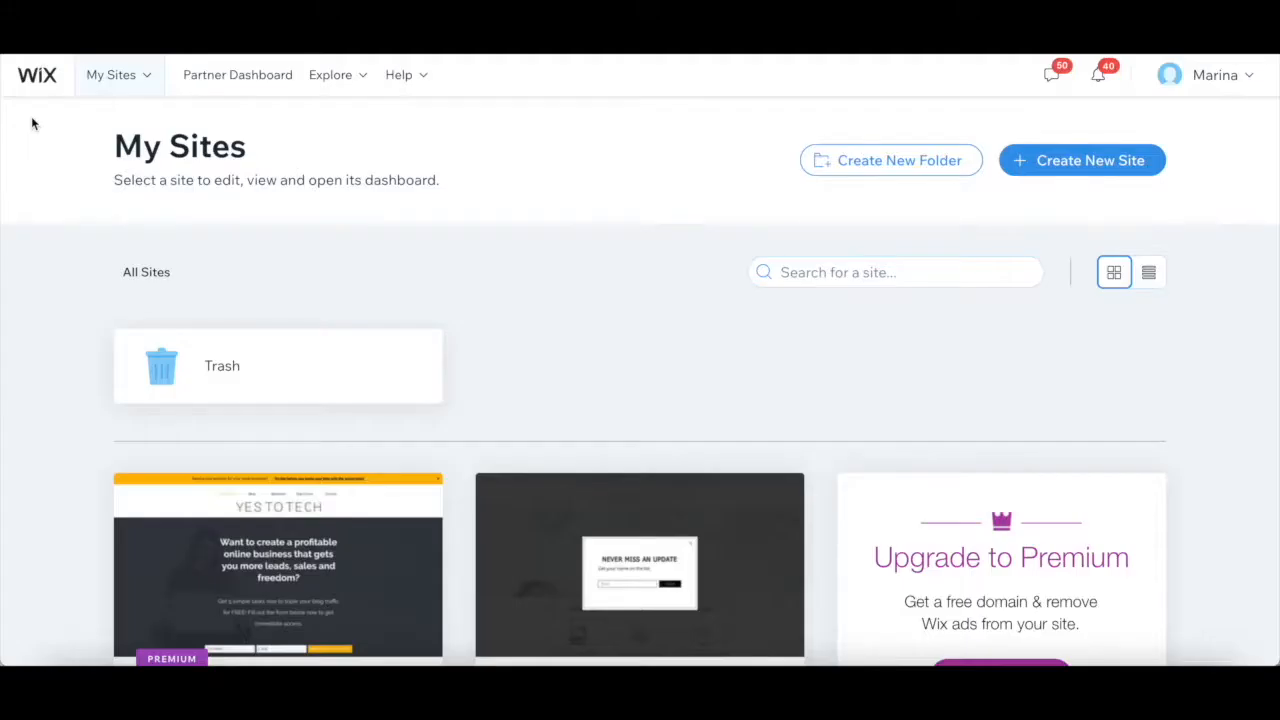
pyautogui.moveTo(757, 344)
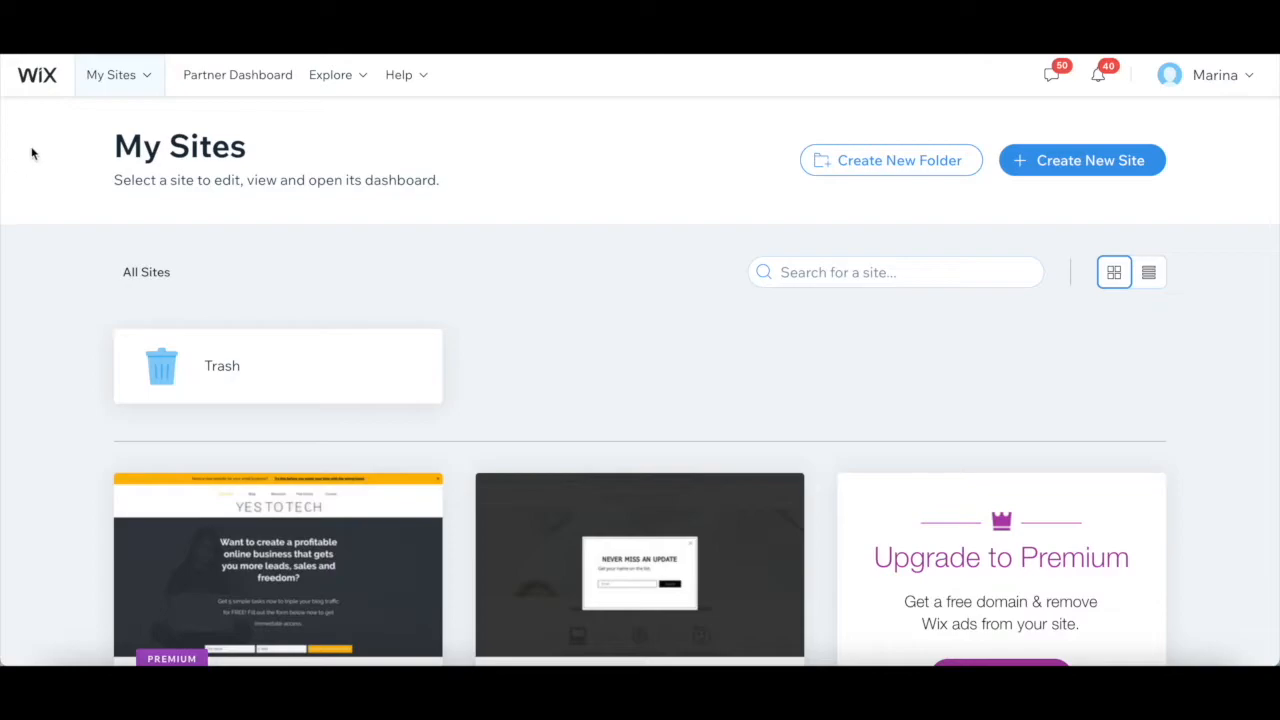
# Scroll the My Sites list to find the Yes To Tech site
pyautogui.scroll(-3)
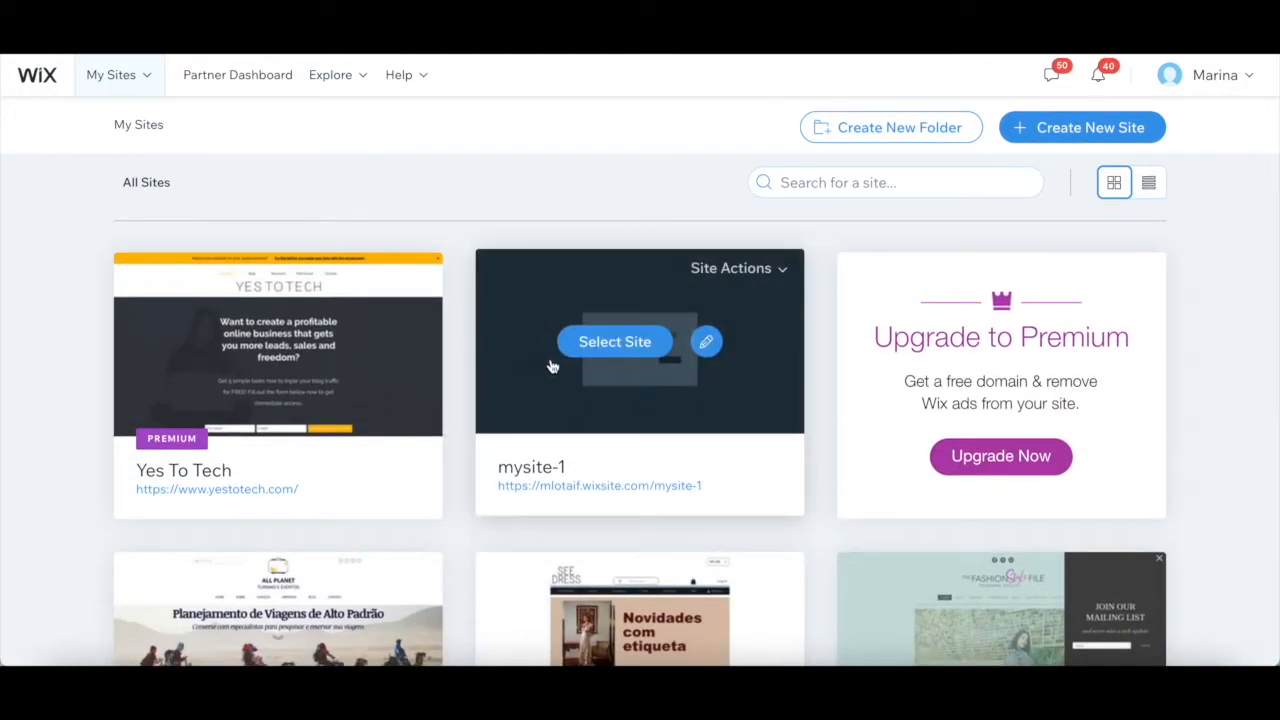
pyautogui.moveTo(706, 341)
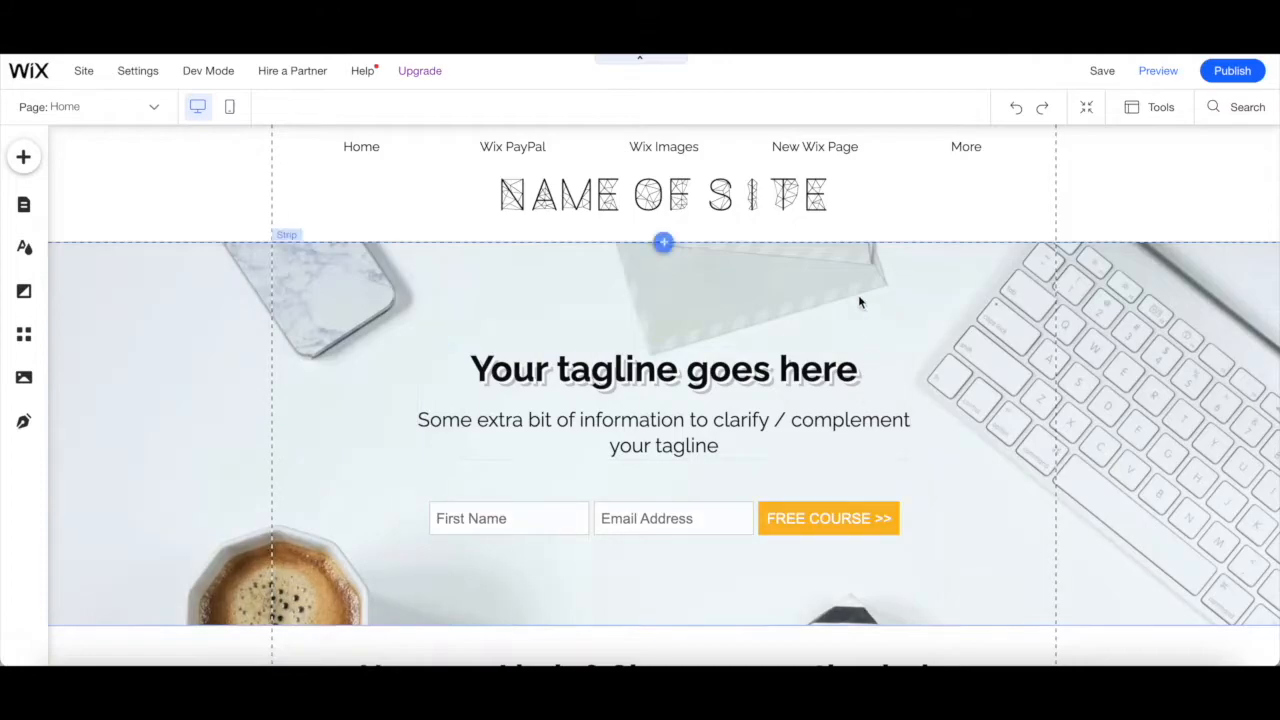
# Open the site in the editor and bring up the full pages manager
pyautogui.click(663, 190)
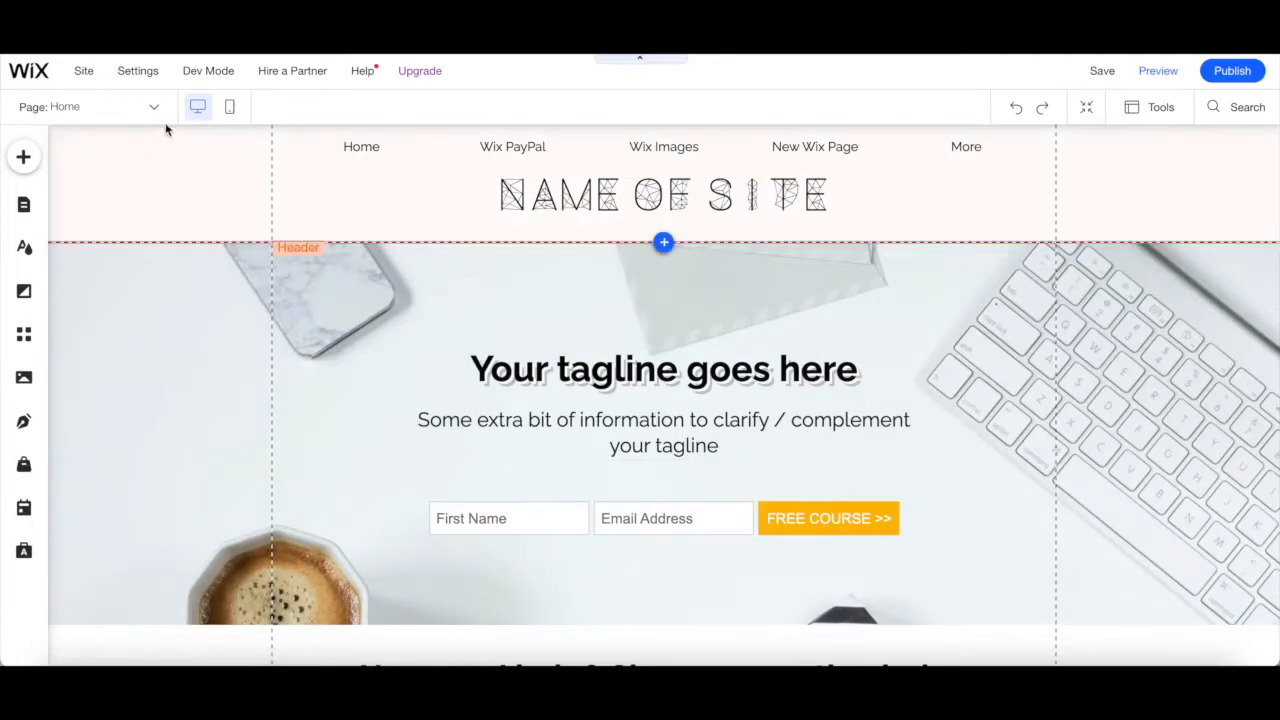
pyautogui.click(154, 107)
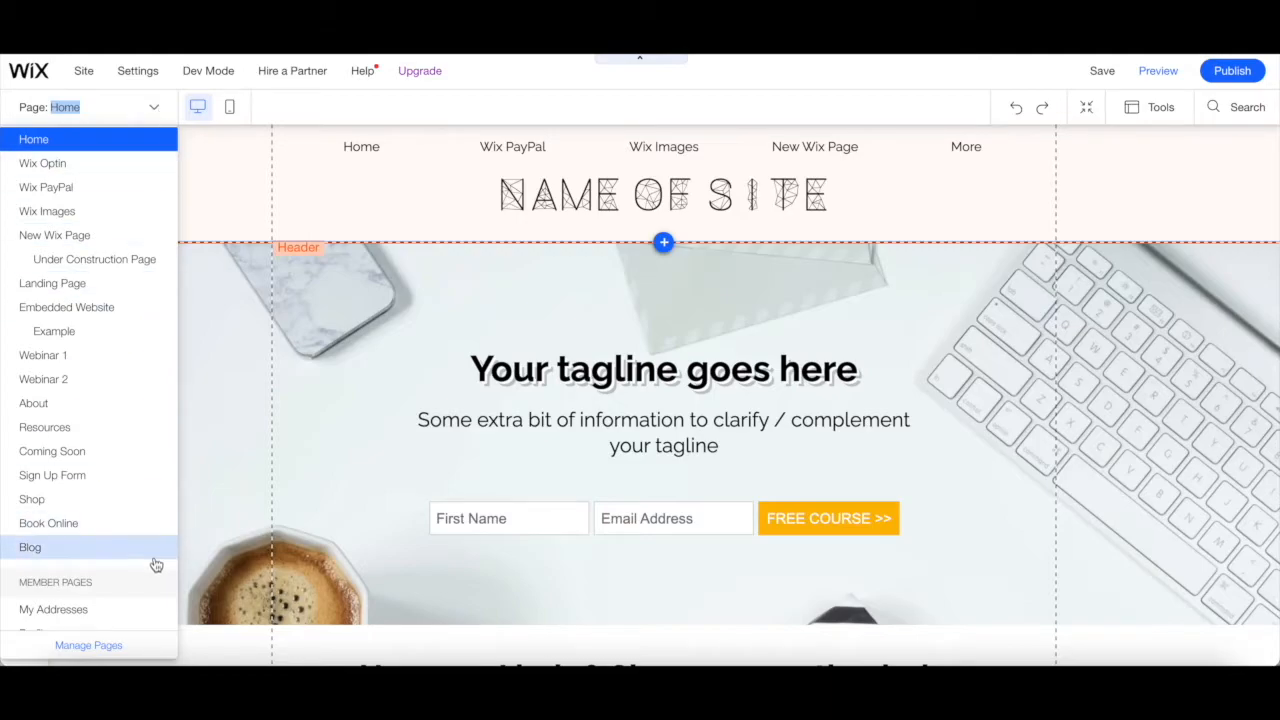
pyautogui.click(88, 645)
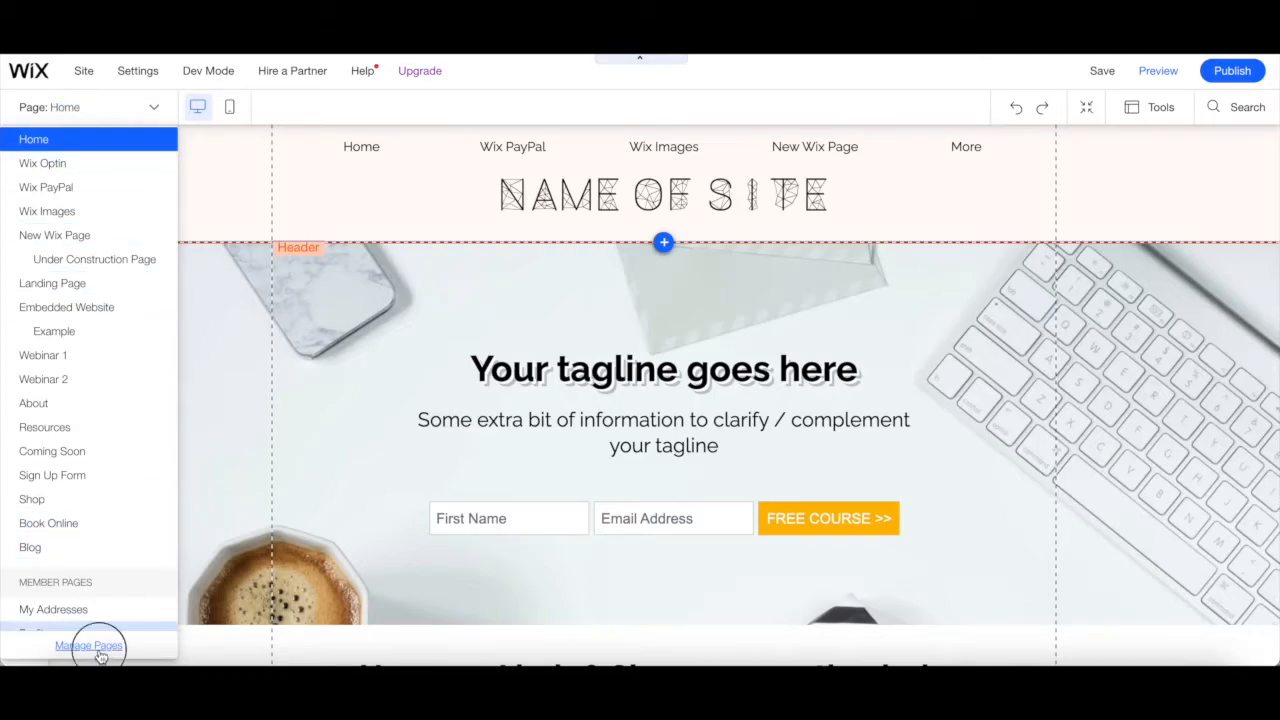
pyautogui.click(88, 645)
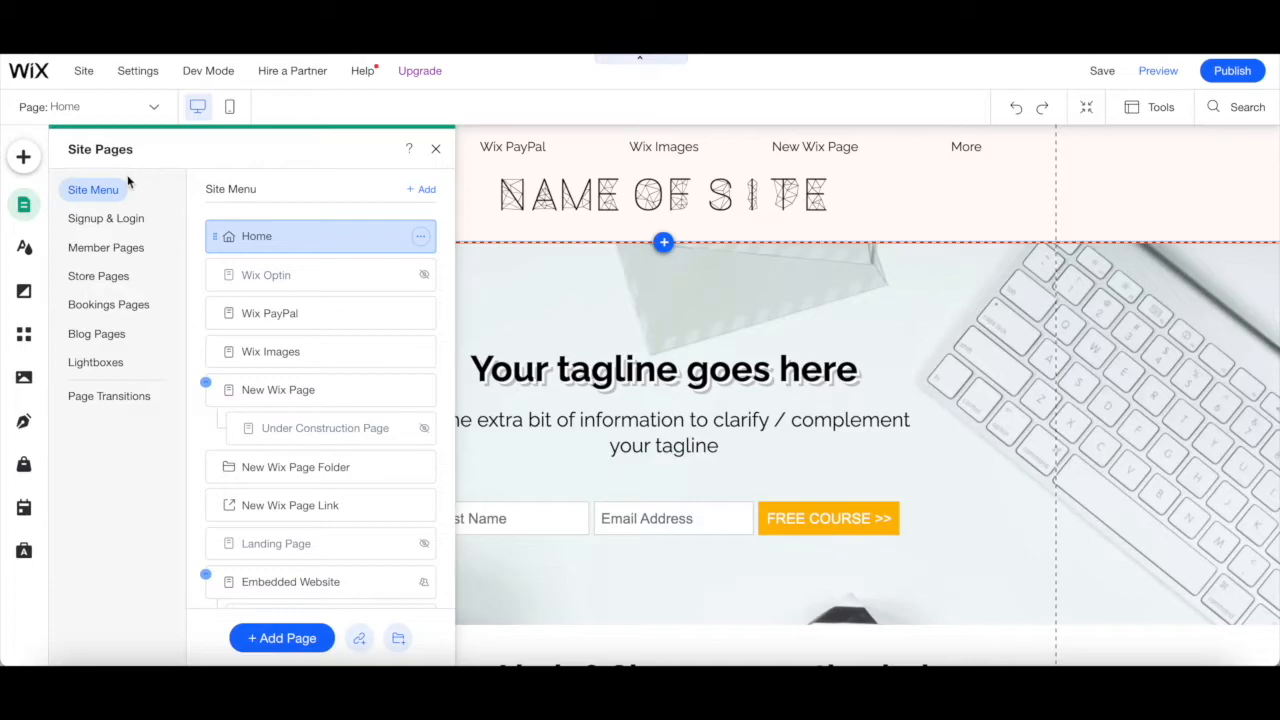
pyautogui.moveTo(147, 181)
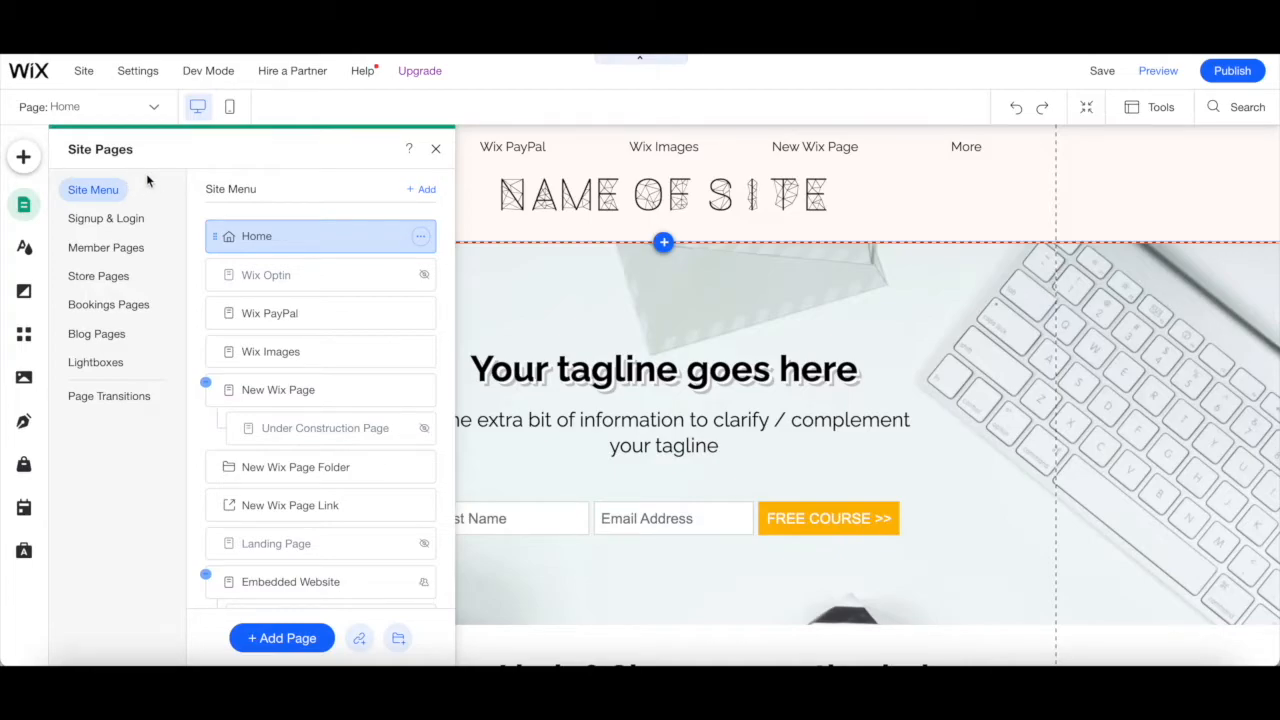
pyautogui.moveTo(128, 334)
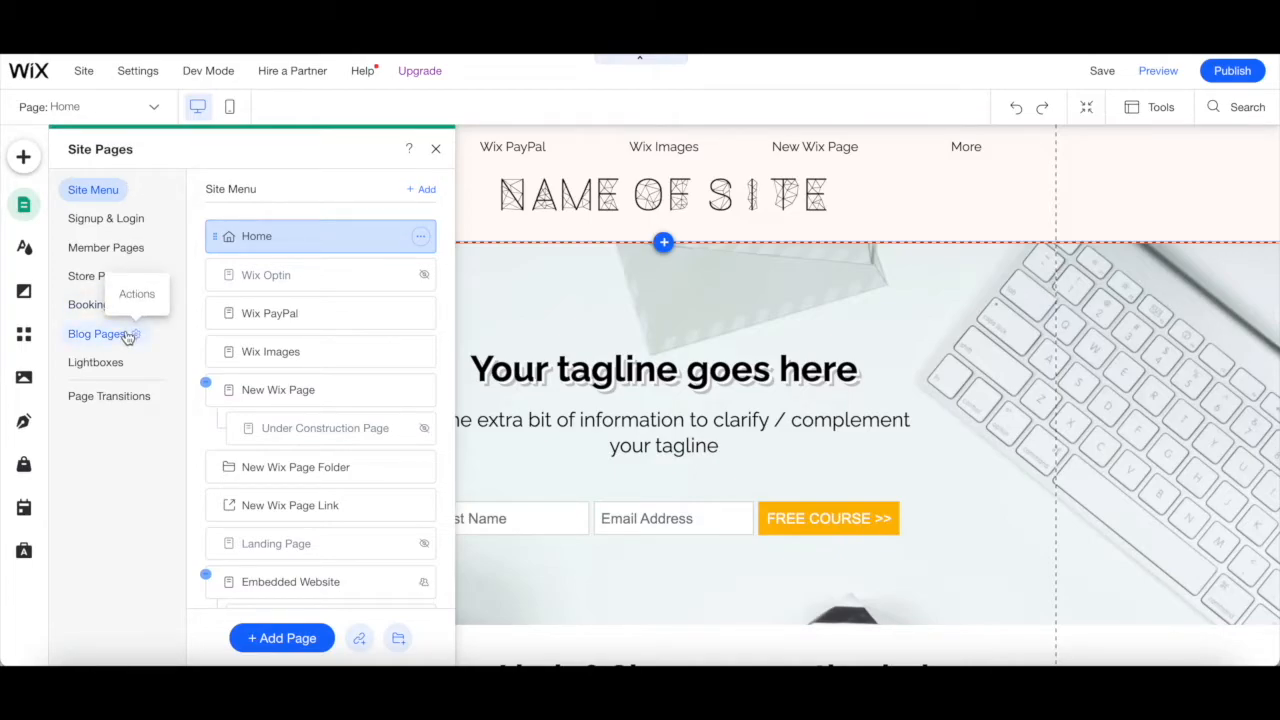
# Go to the blog's Post page under Blog Pages
pyautogui.click(96, 333)
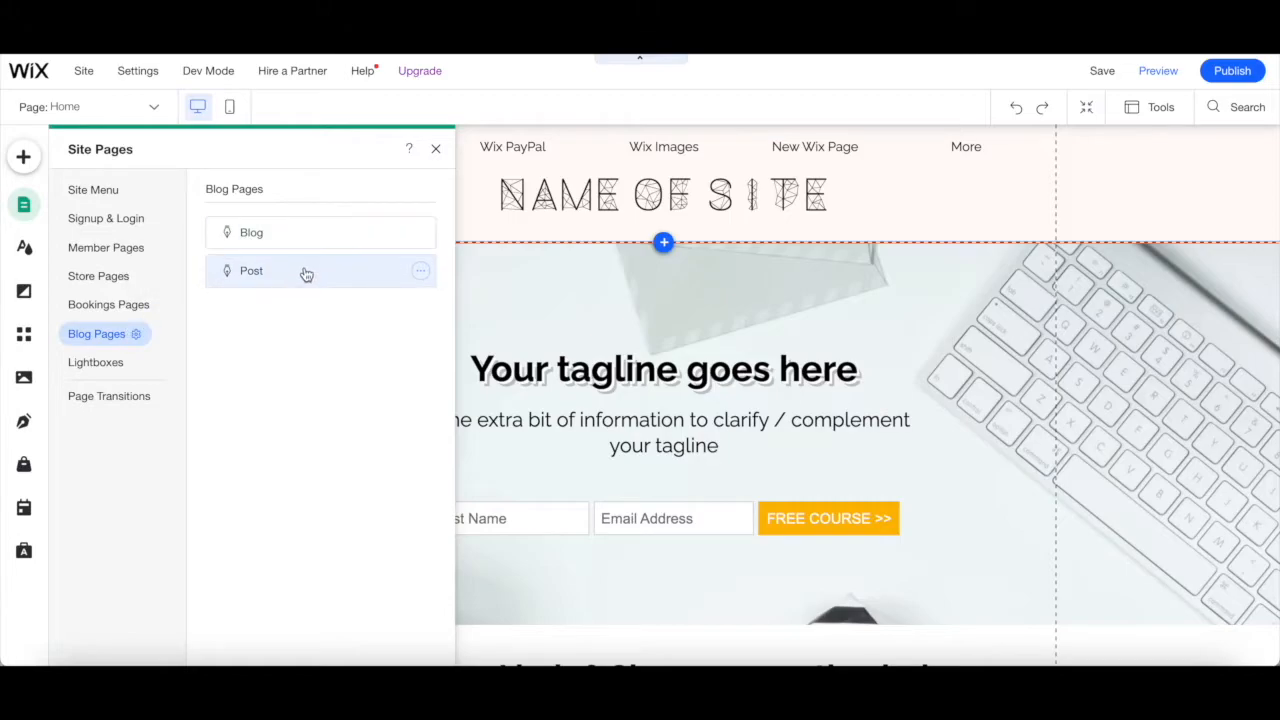
pyautogui.click(251, 270)
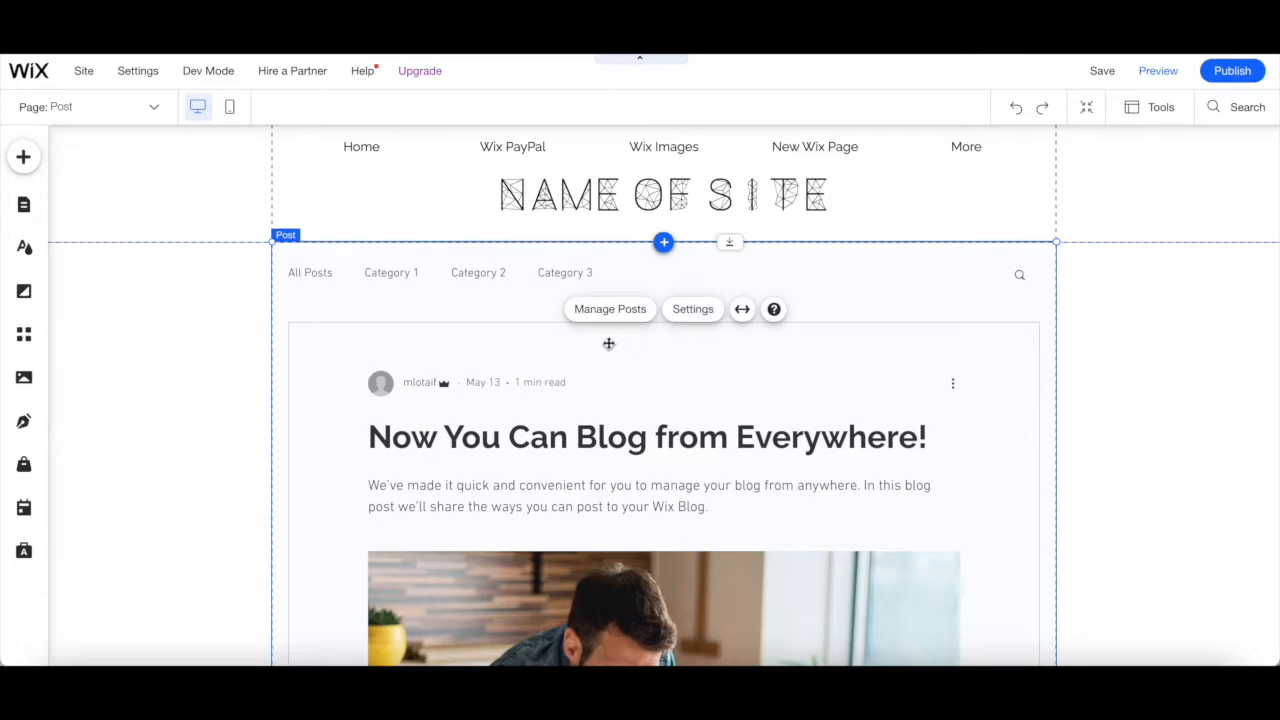
pyautogui.moveTo(693, 309)
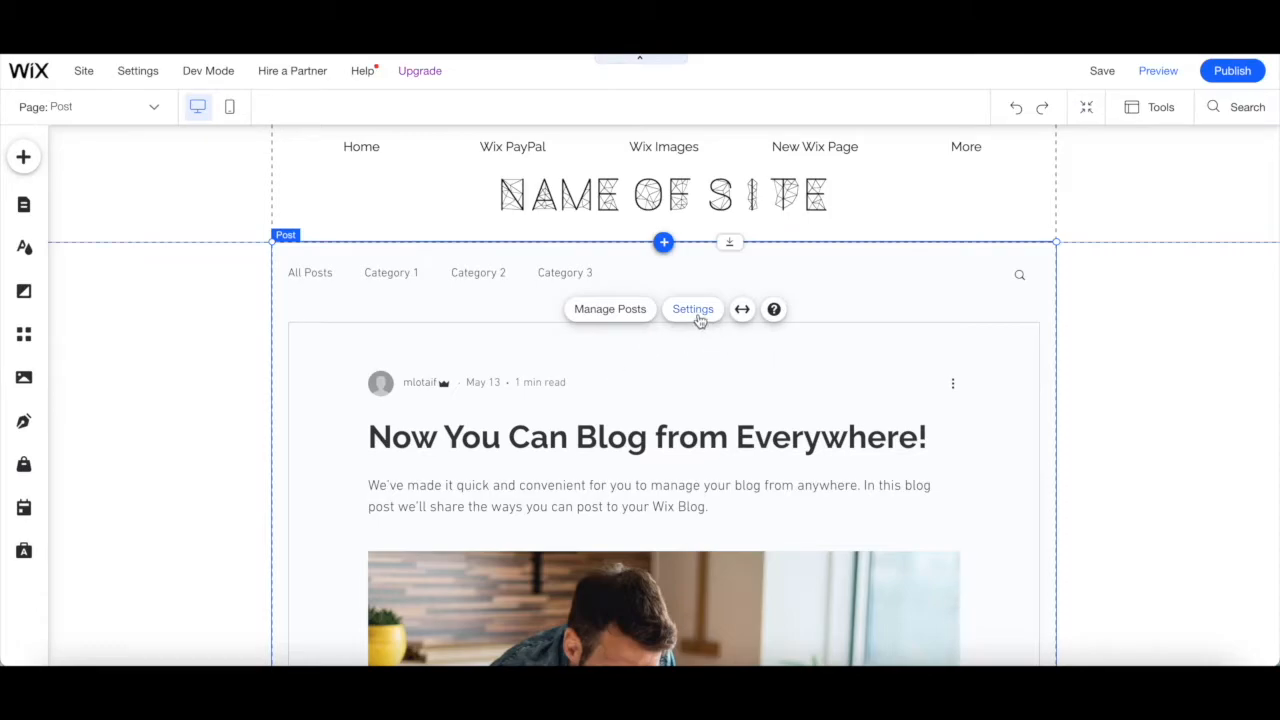
# Open the Post element's Settings, Display section, then the Comments options
pyautogui.click(692, 308)
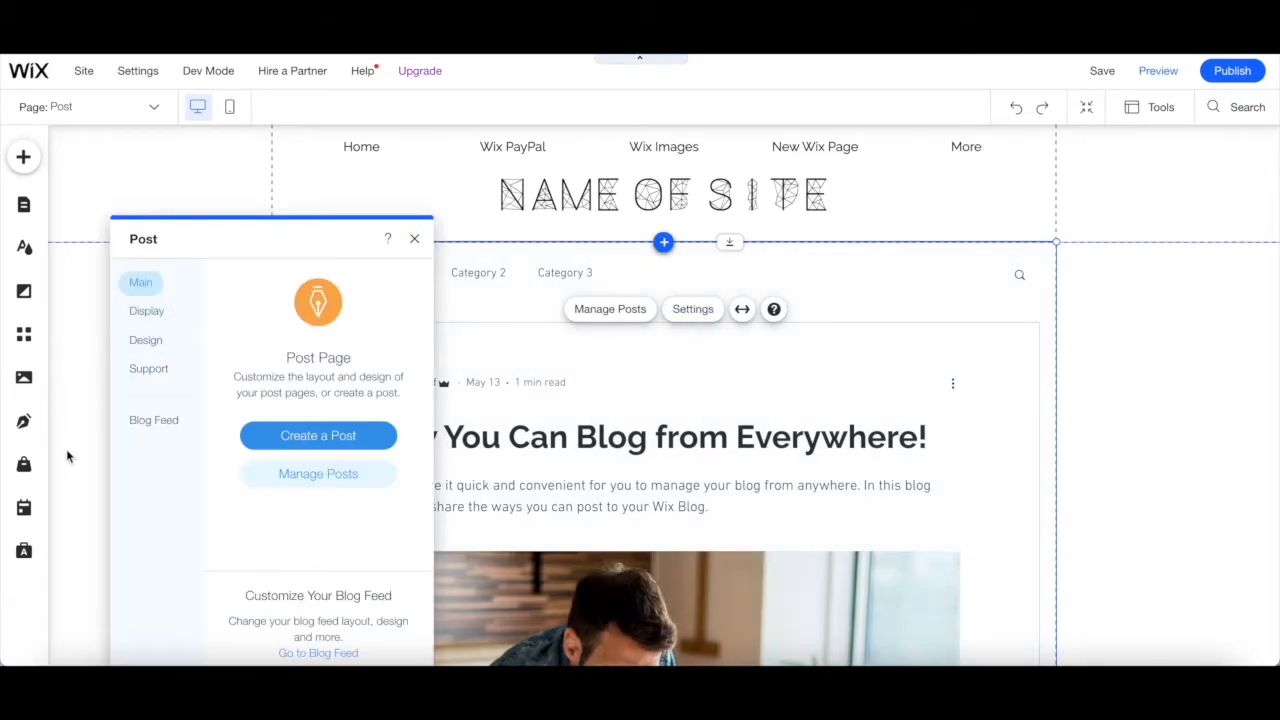
pyautogui.moveTo(200, 318)
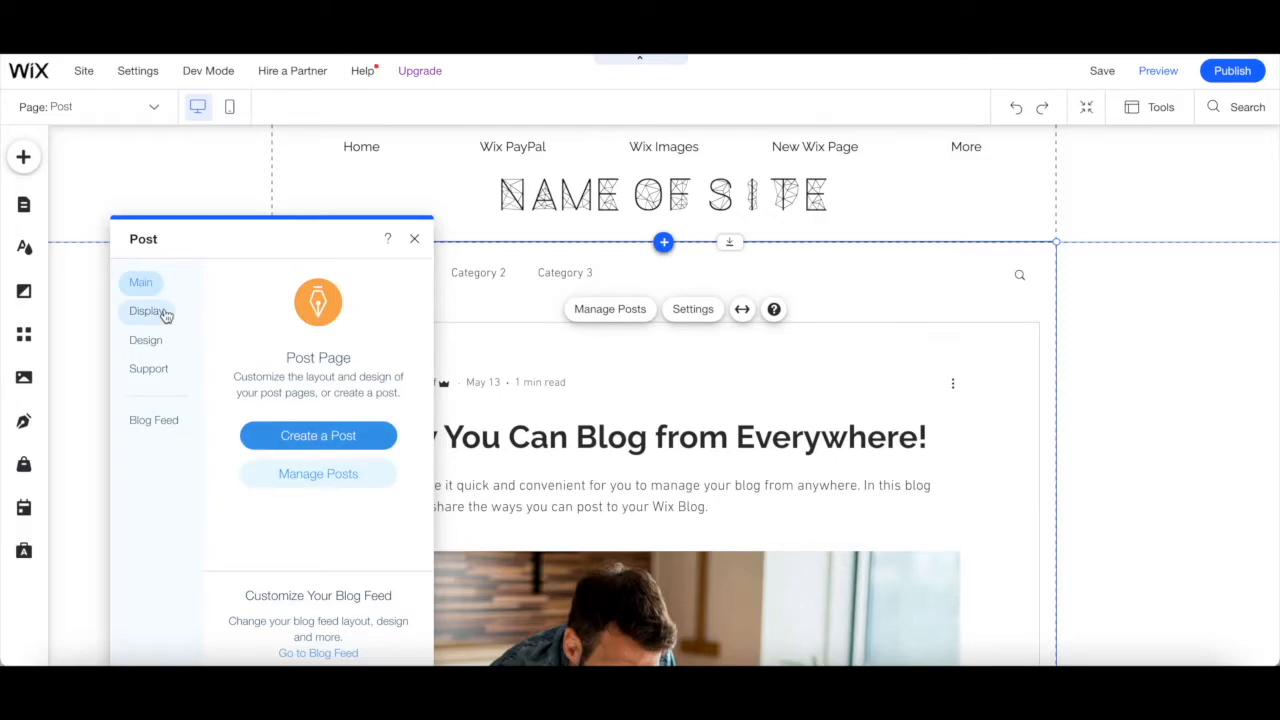
pyautogui.click(146, 311)
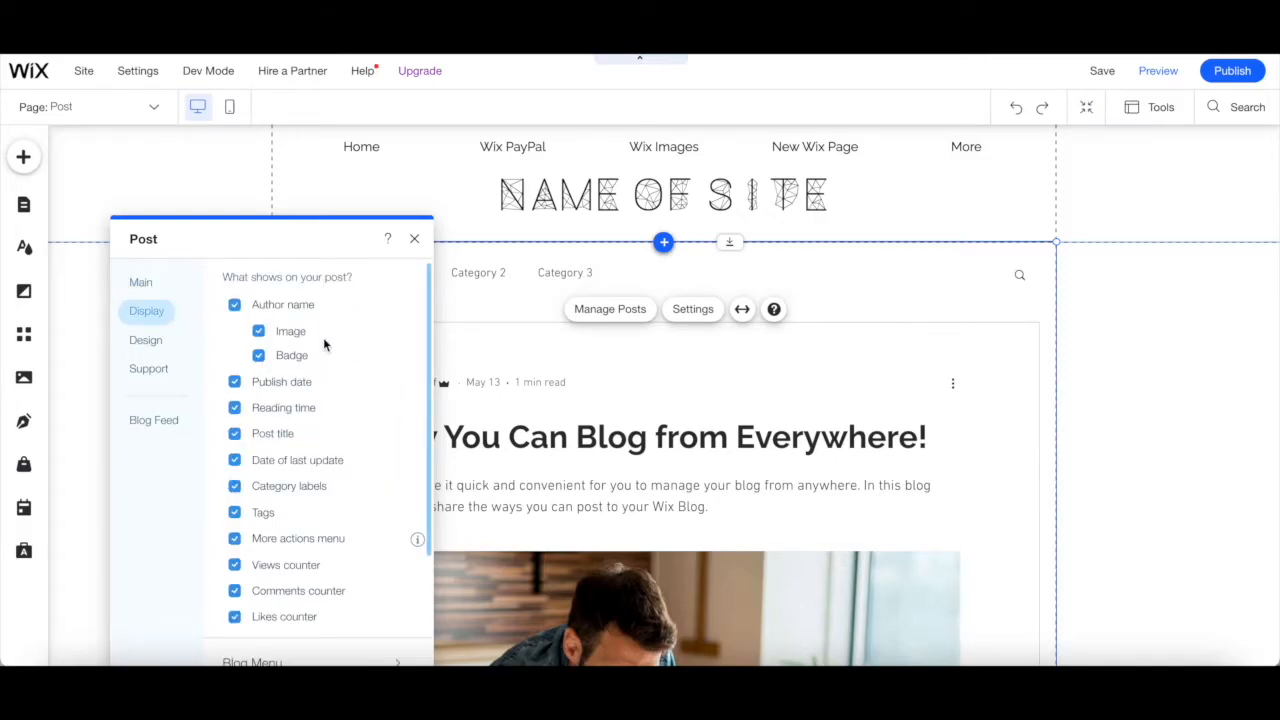
pyautogui.scroll(-3)
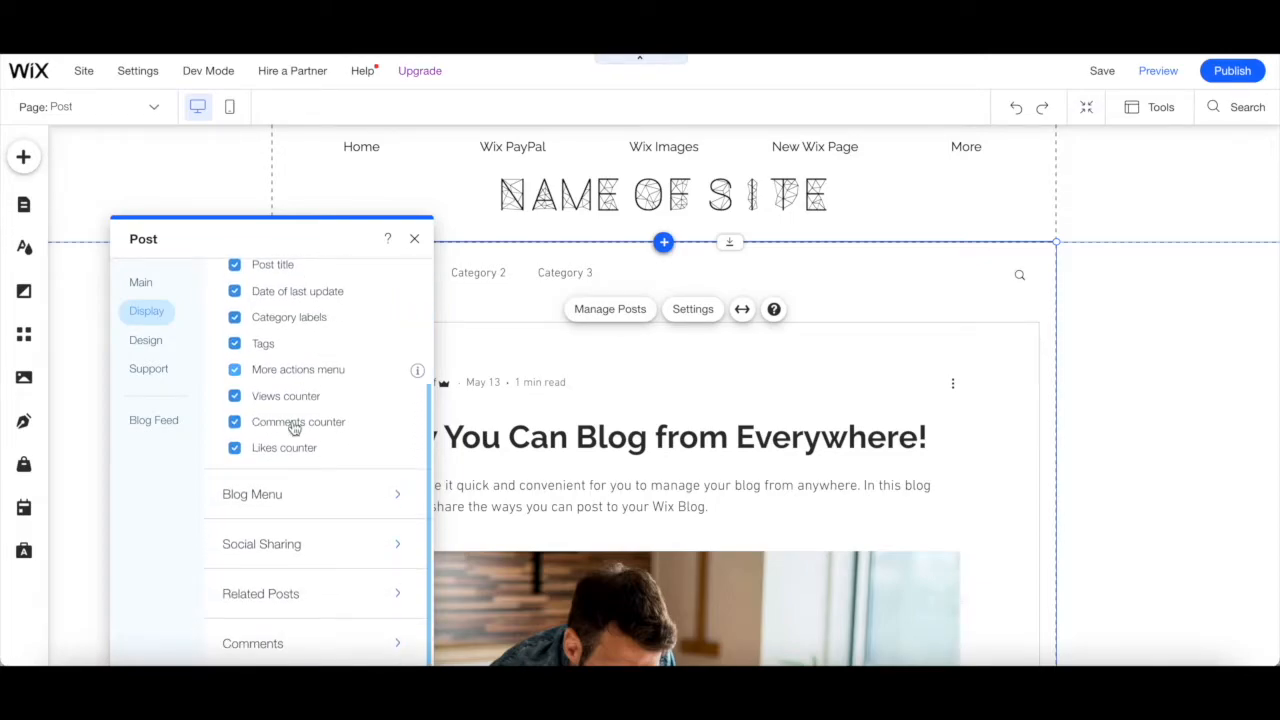
pyautogui.click(252, 643)
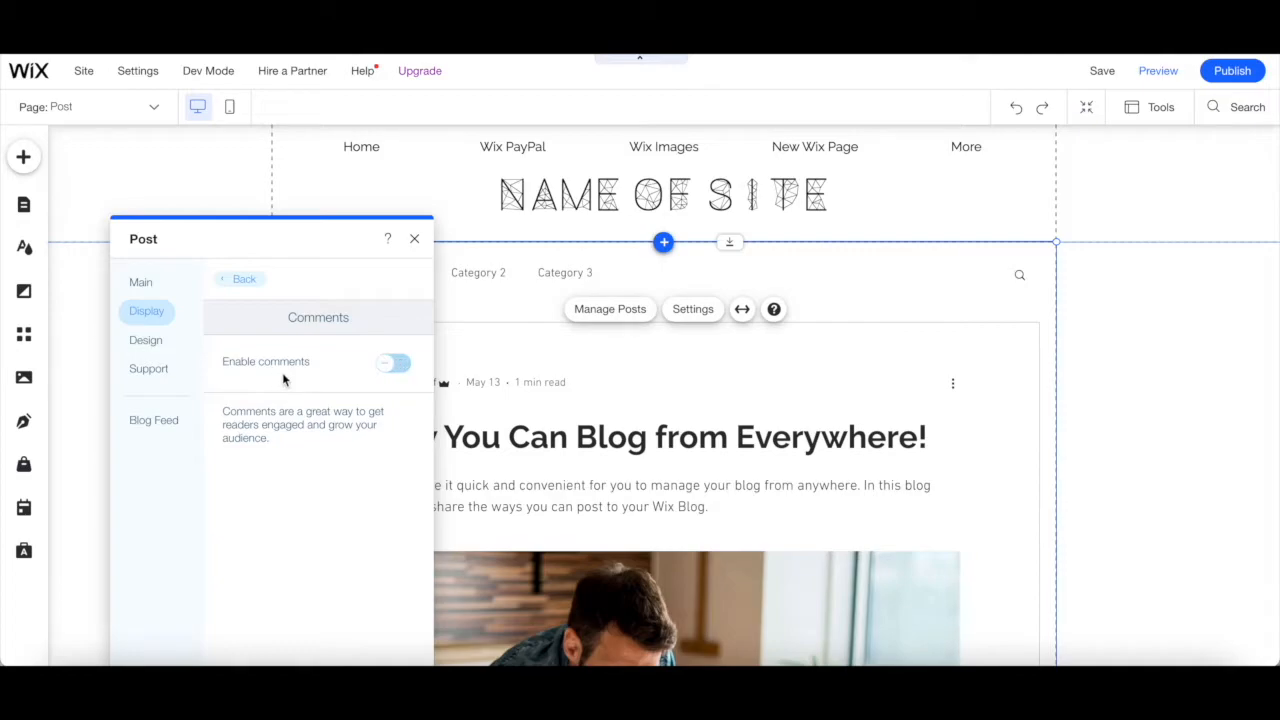
# Switch on Enable comments and Enable guest comments, then toggle comments off again
pyautogui.click(392, 362)
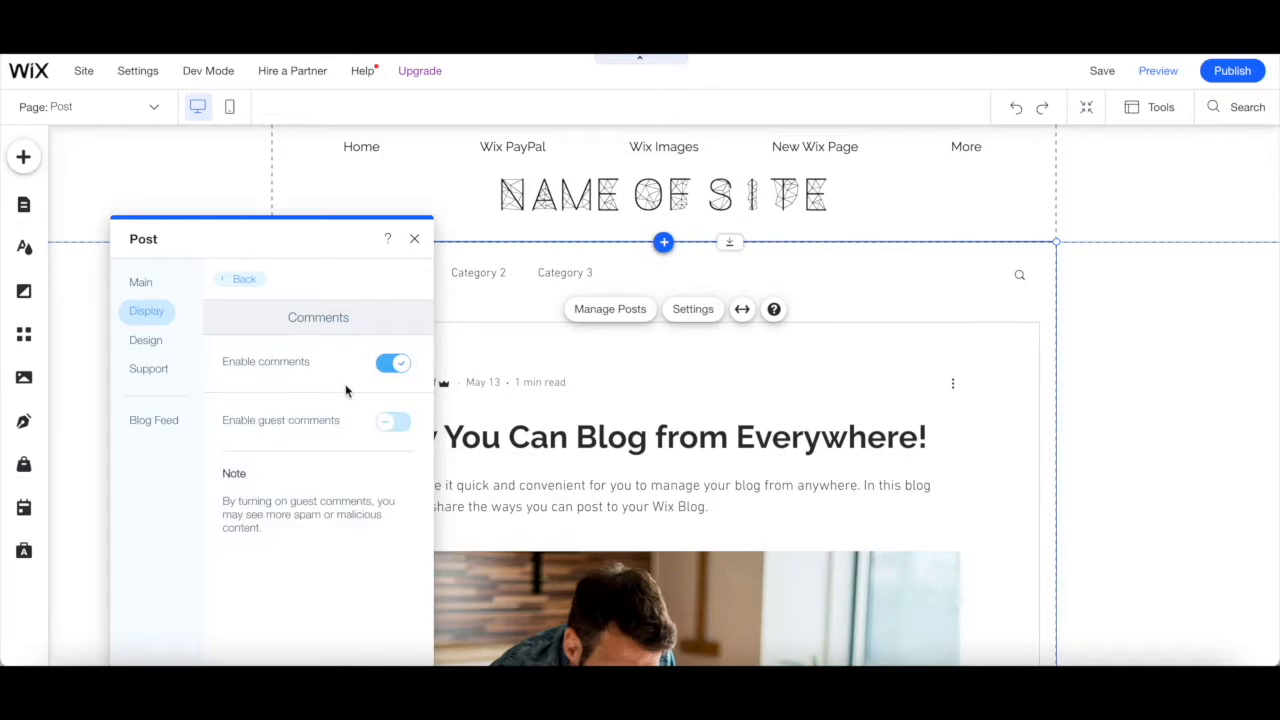
pyautogui.moveTo(308, 344)
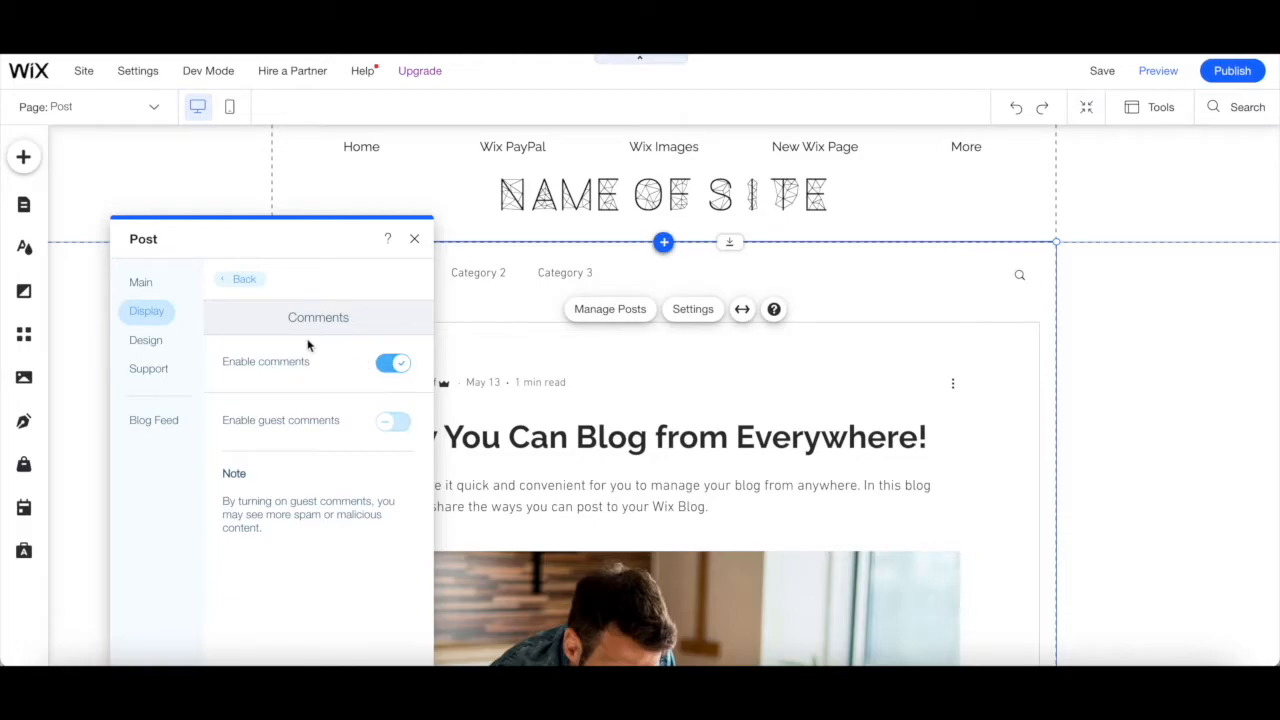
pyautogui.moveTo(252, 364)
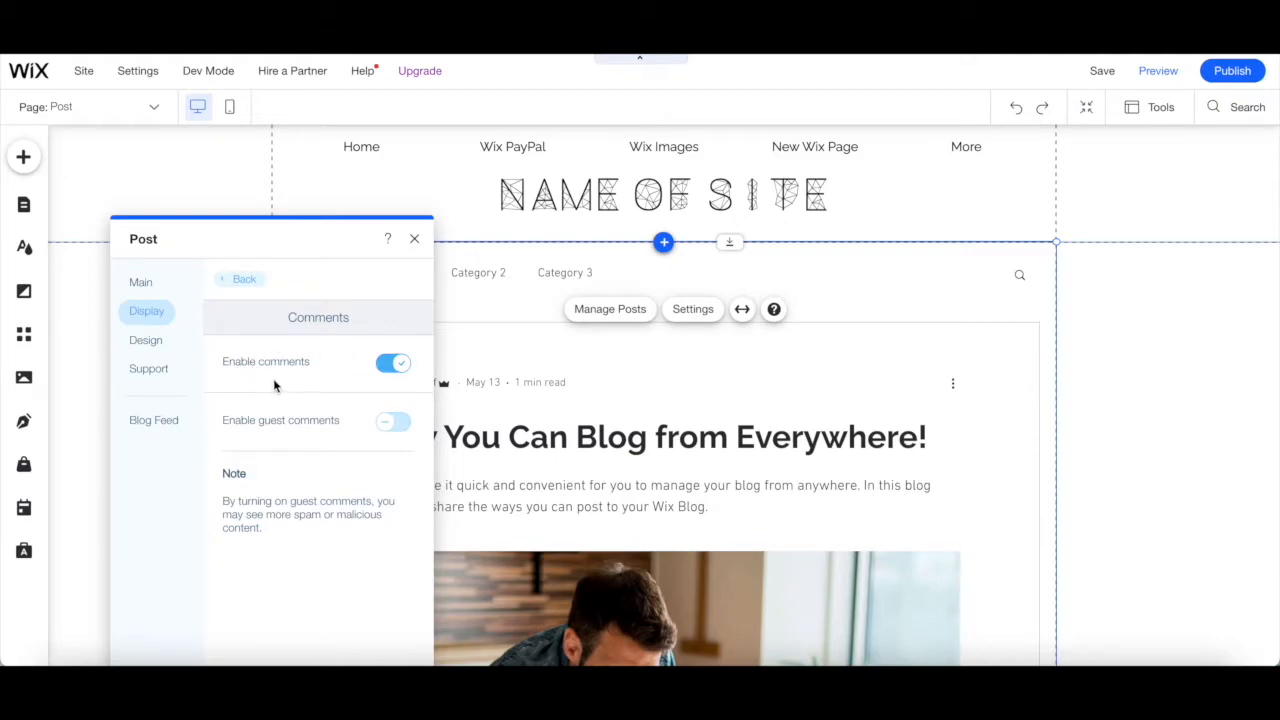
pyautogui.moveTo(295, 387)
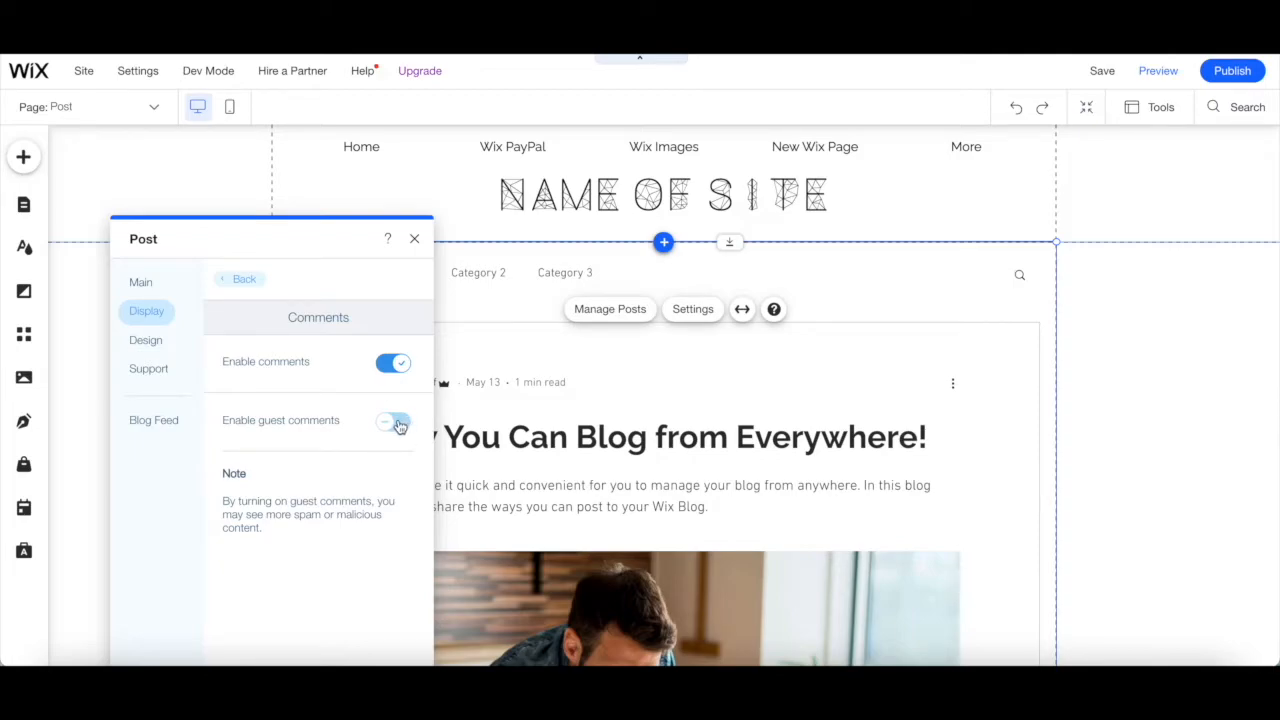
pyautogui.click(393, 420)
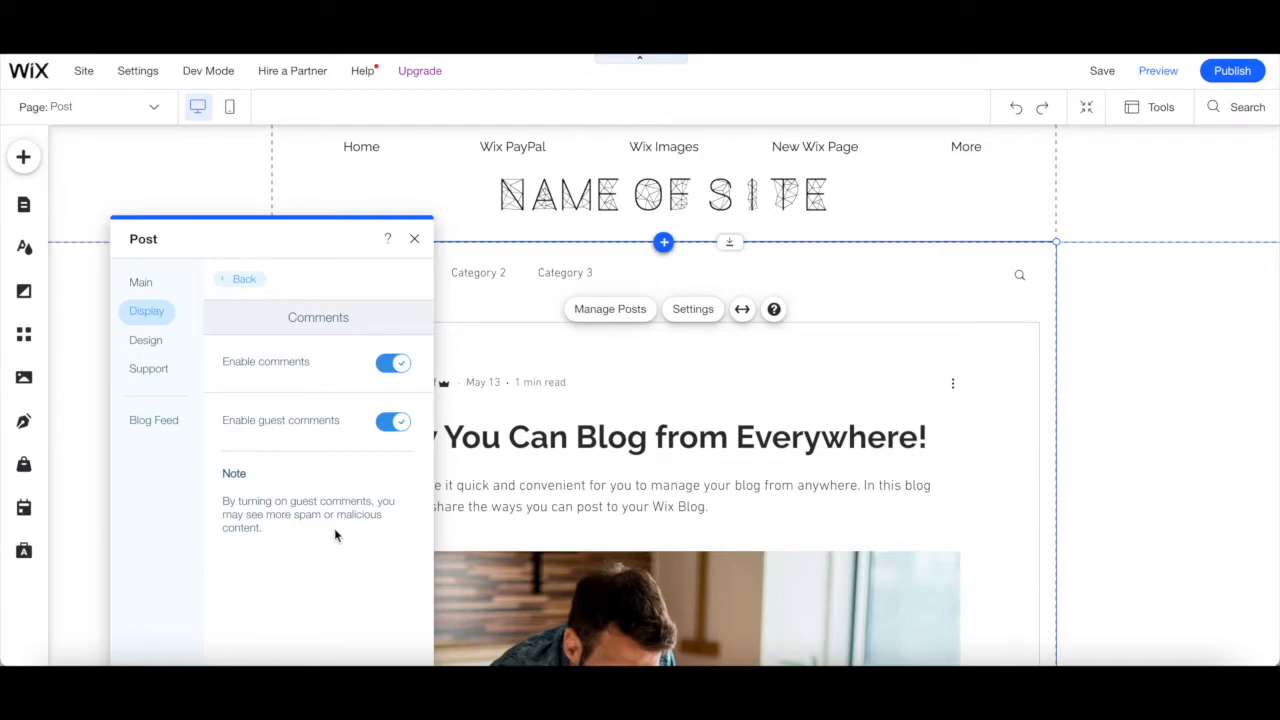
pyautogui.moveTo(290, 556)
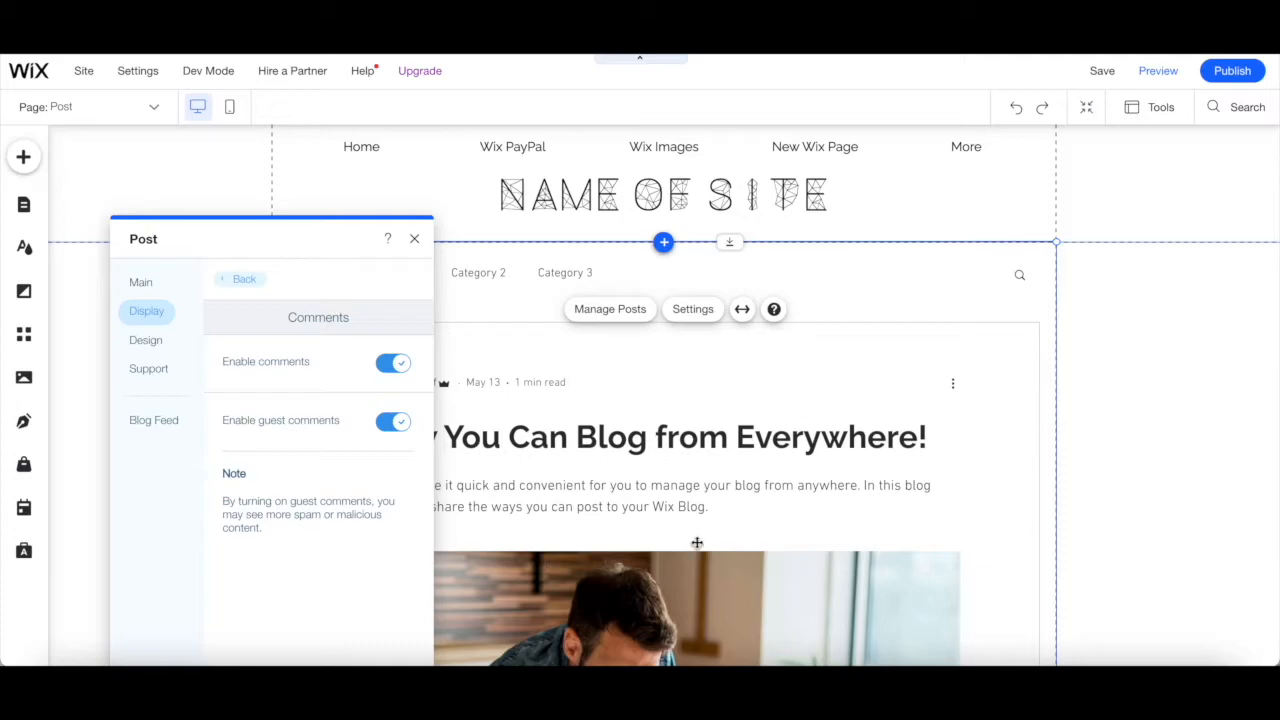
pyautogui.moveTo(918, 430)
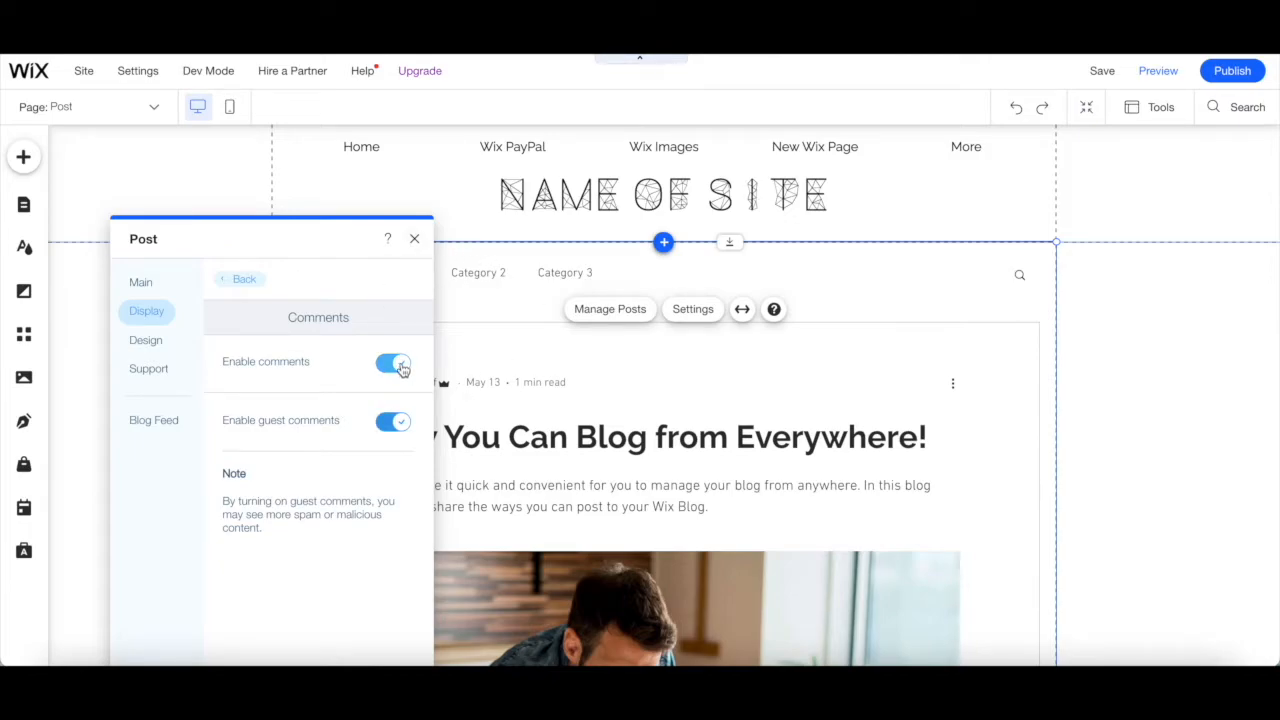
pyautogui.click(393, 362)
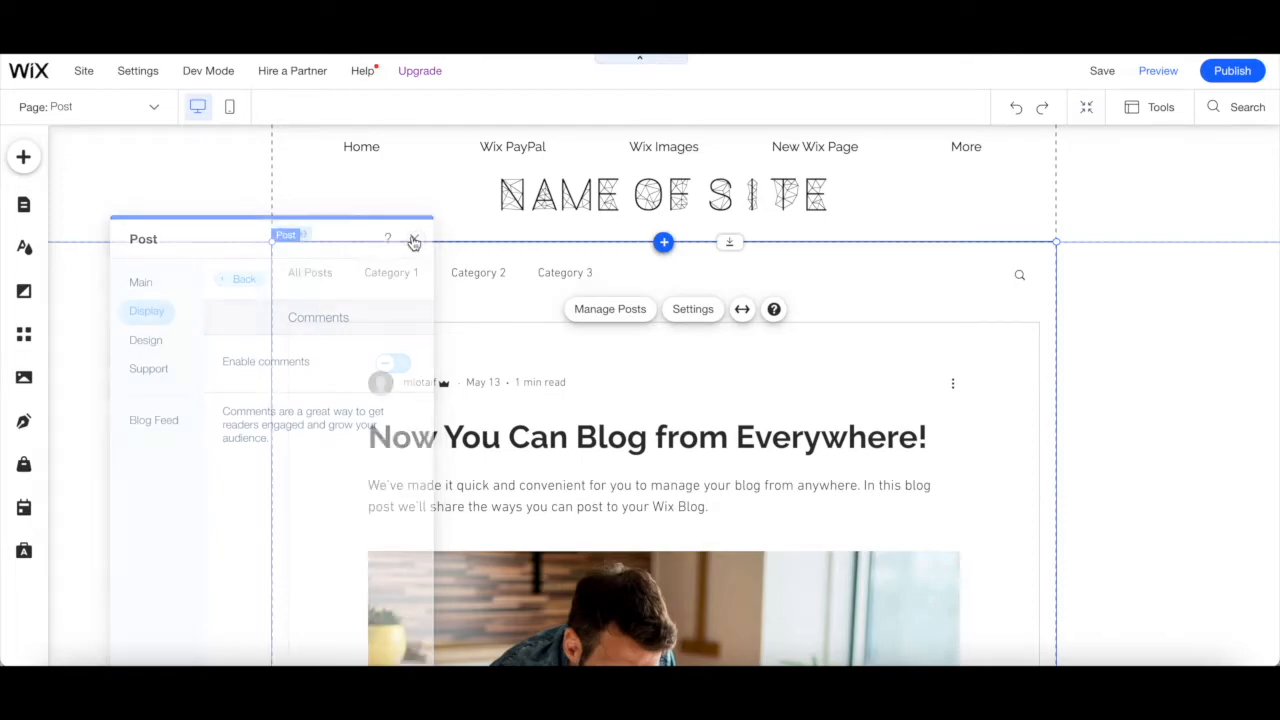
# Close the Post settings and search the App Market for "blog co"
pyautogui.click(414, 240)
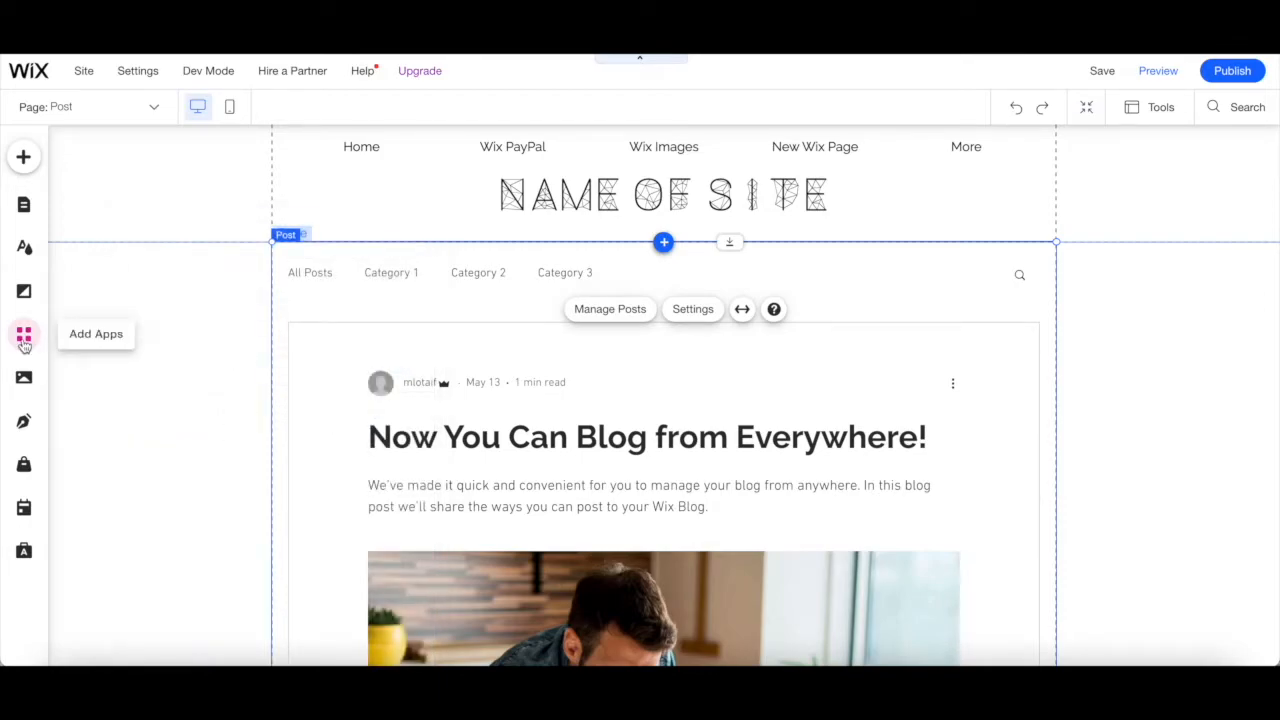
pyautogui.click(23, 333)
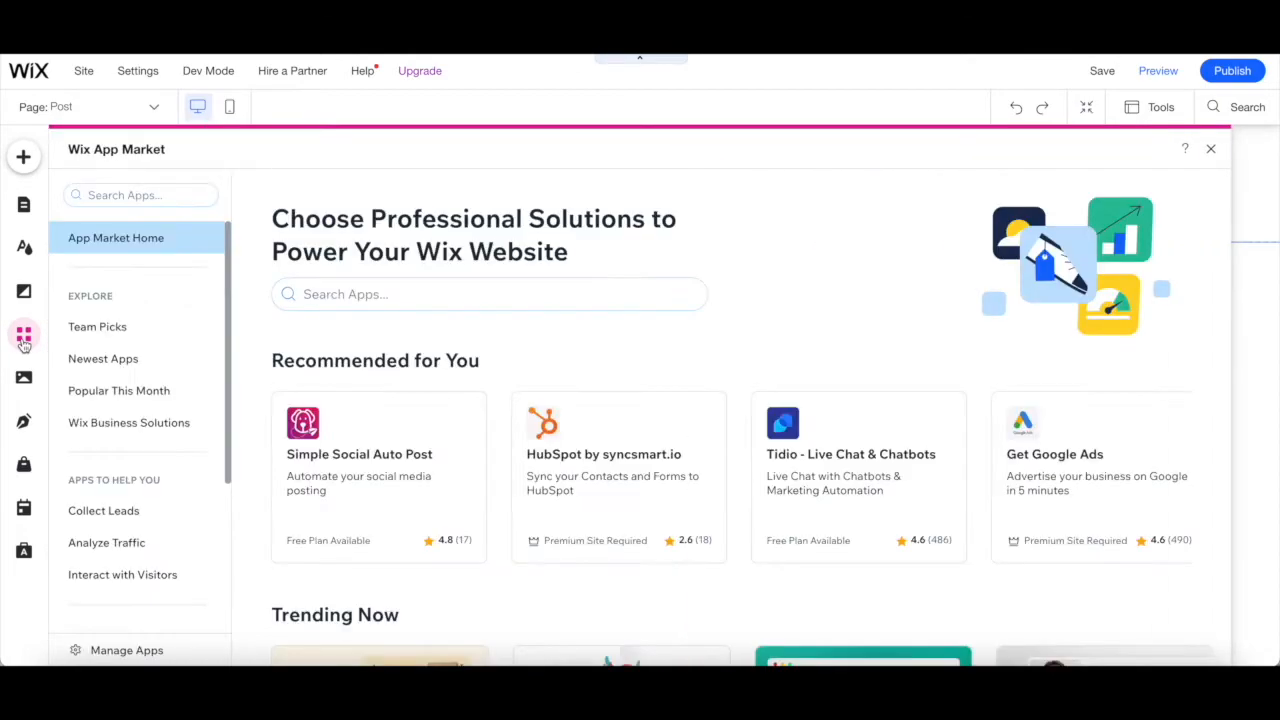
pyautogui.click(140, 195)
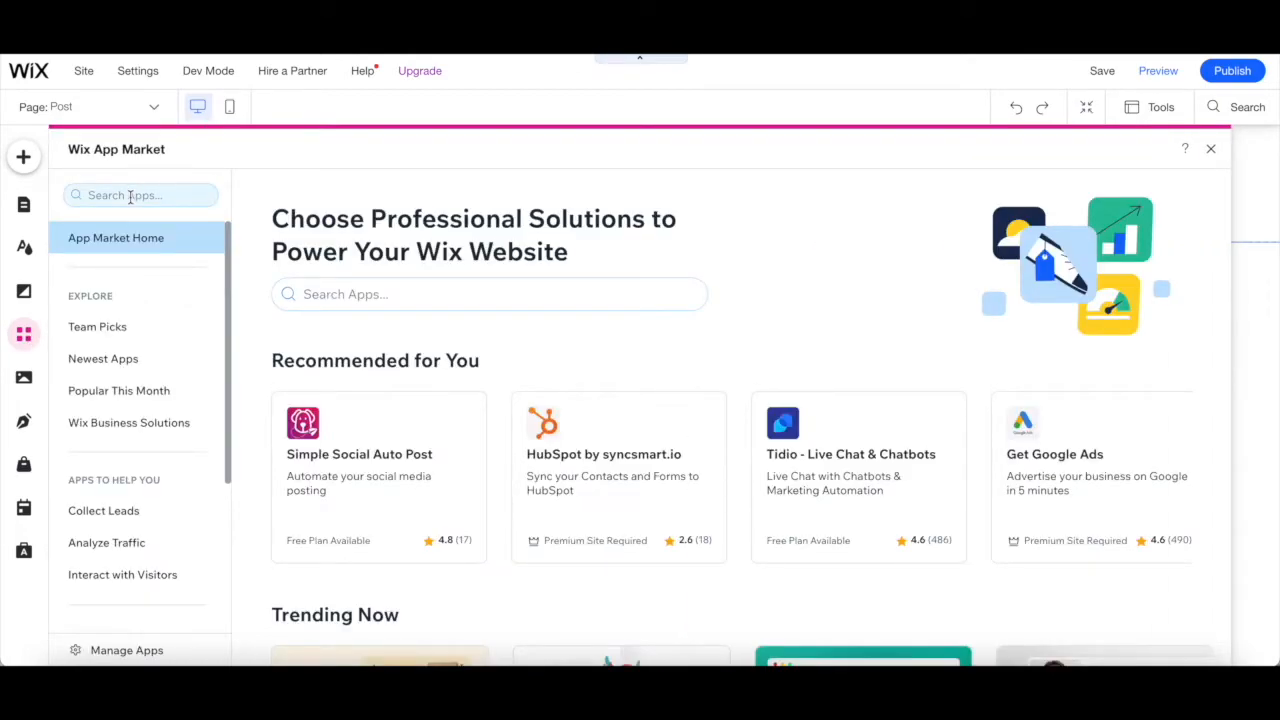
pyautogui.click(140, 195)
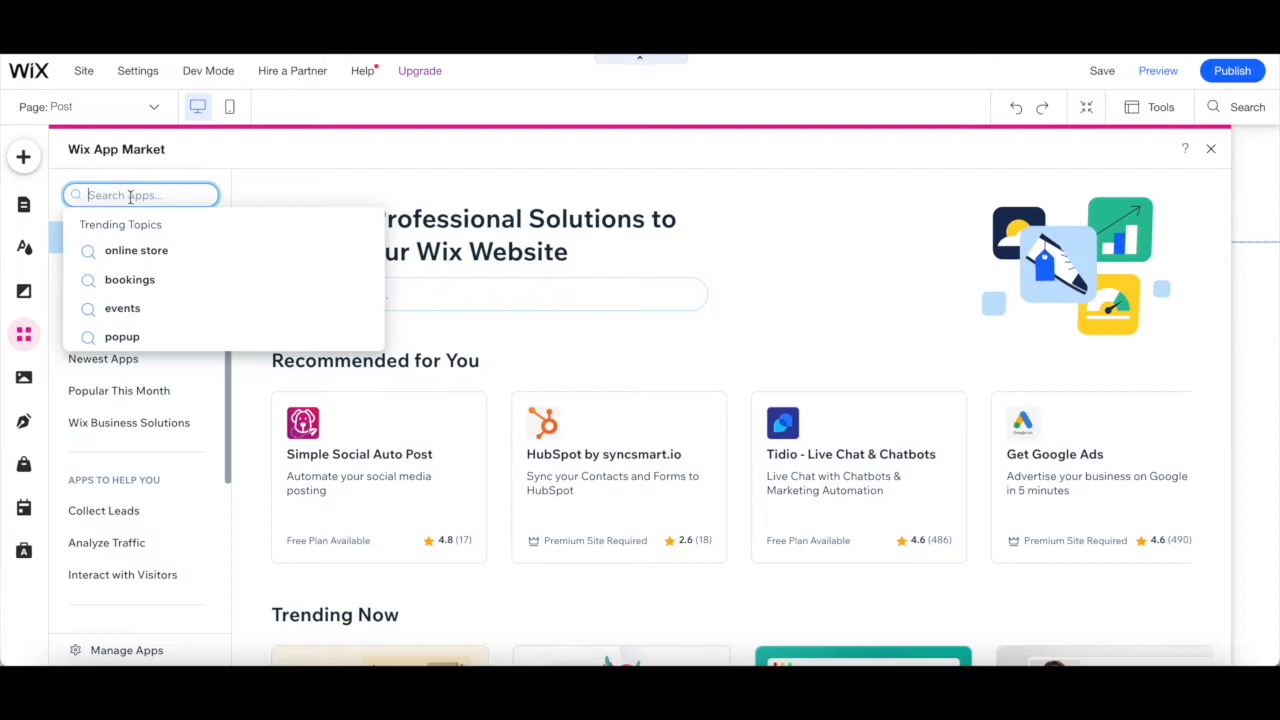
pyautogui.write('blog comments')
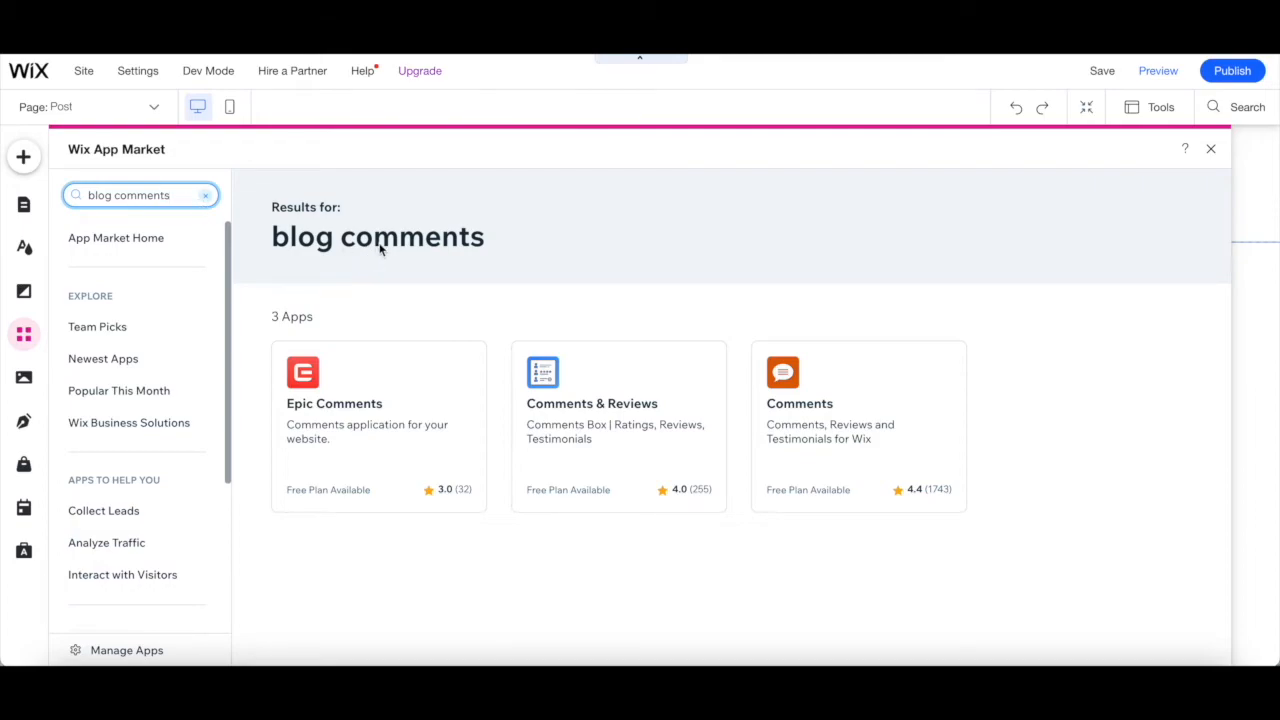
pyautogui.moveTo(793, 410)
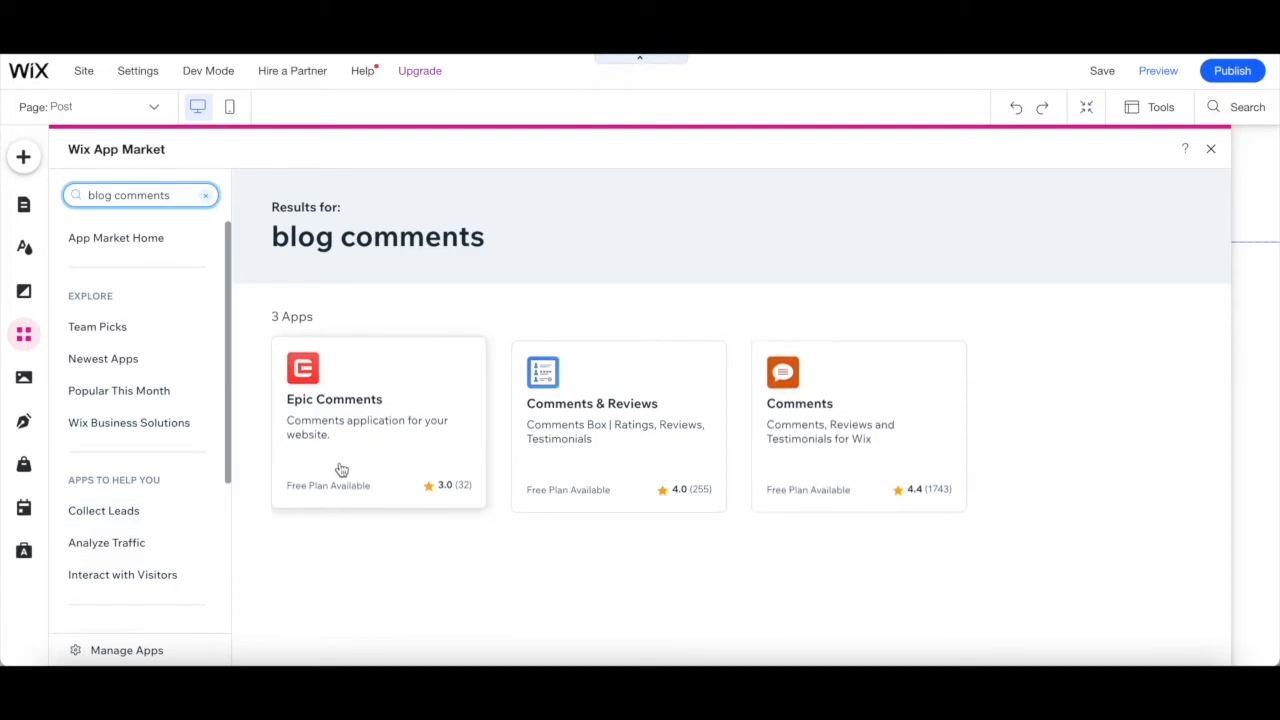
pyautogui.moveTo(745, 412)
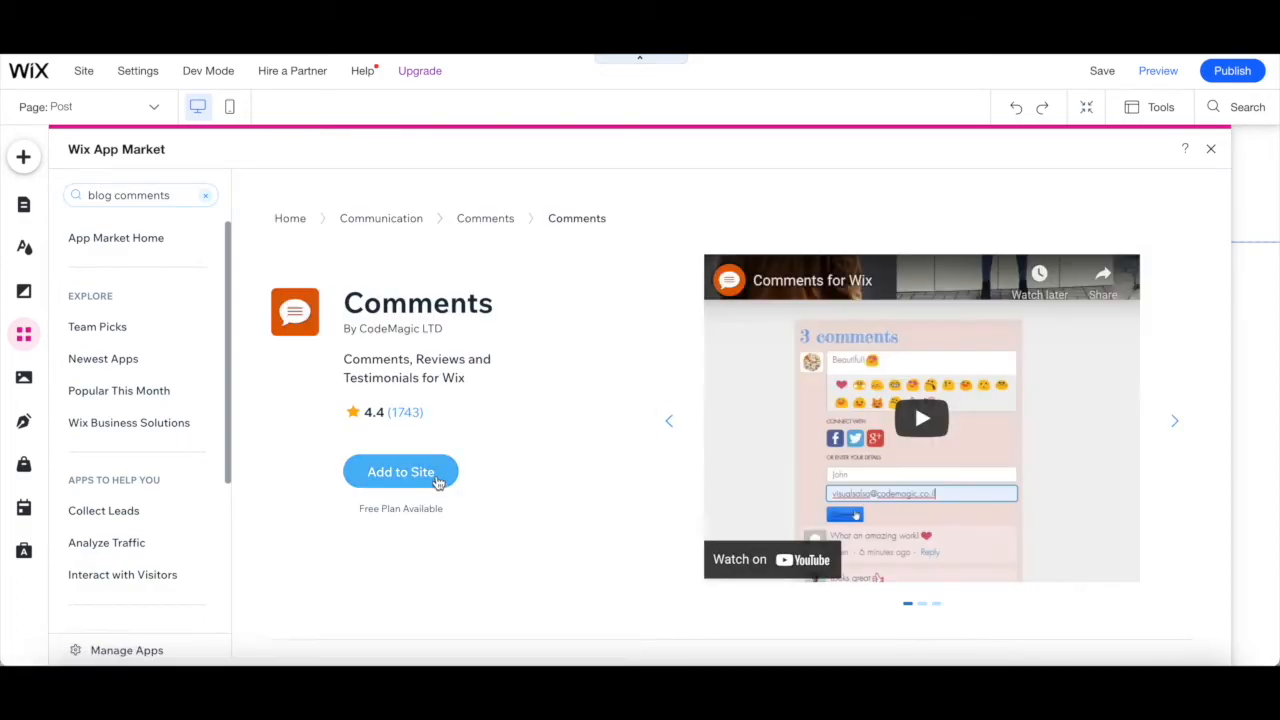
# Add the Comments app by CodeMagic LTD to the site
pyautogui.click(400, 471)
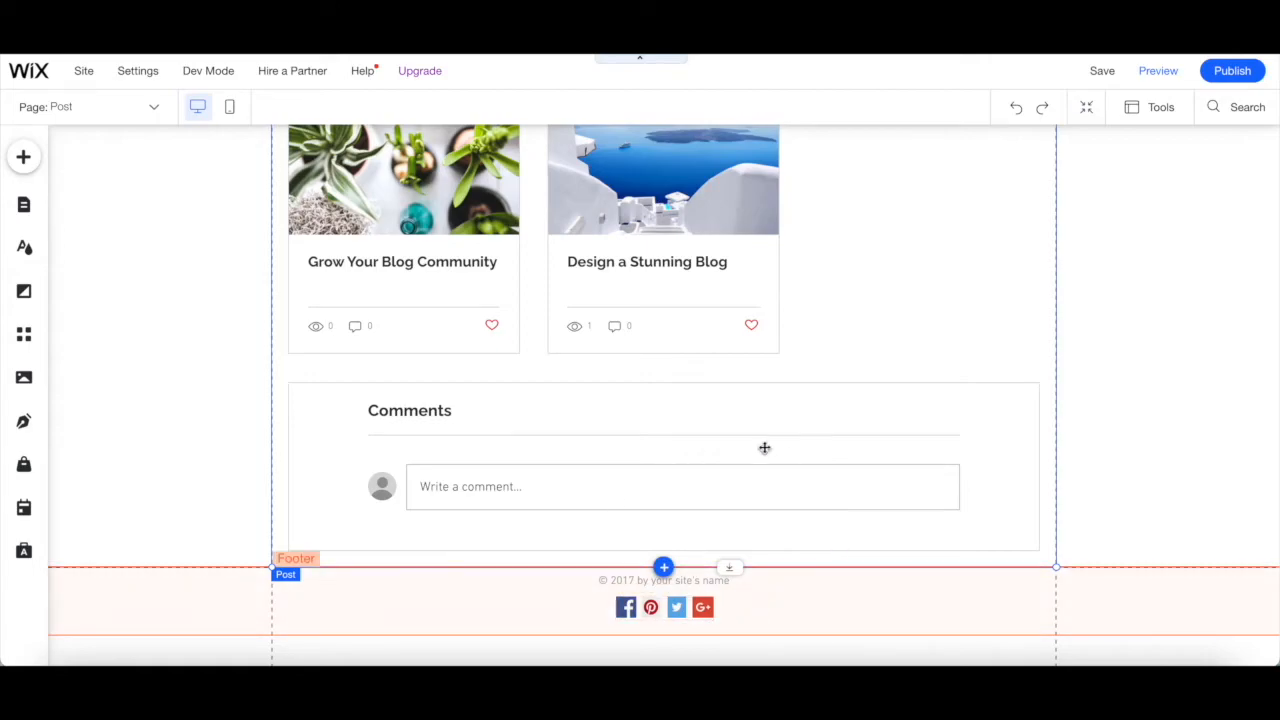
pyautogui.moveTo(1086, 107)
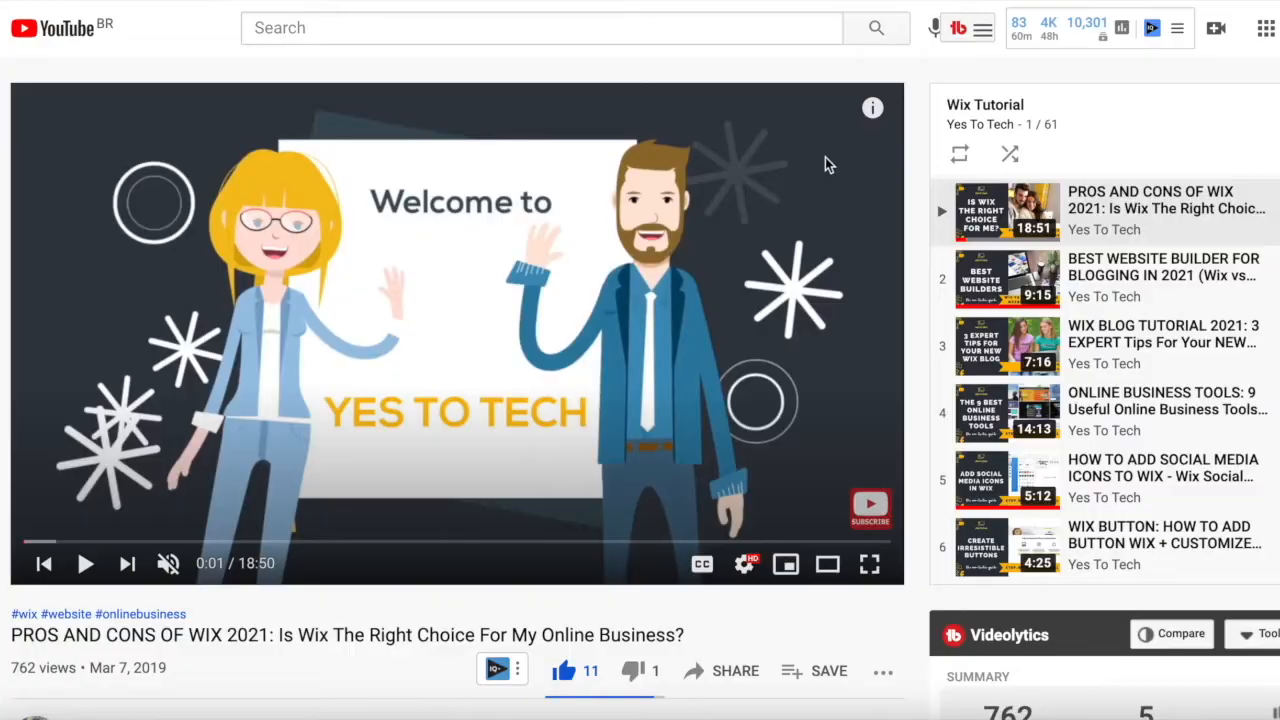
pyautogui.moveTo(1016, 131)
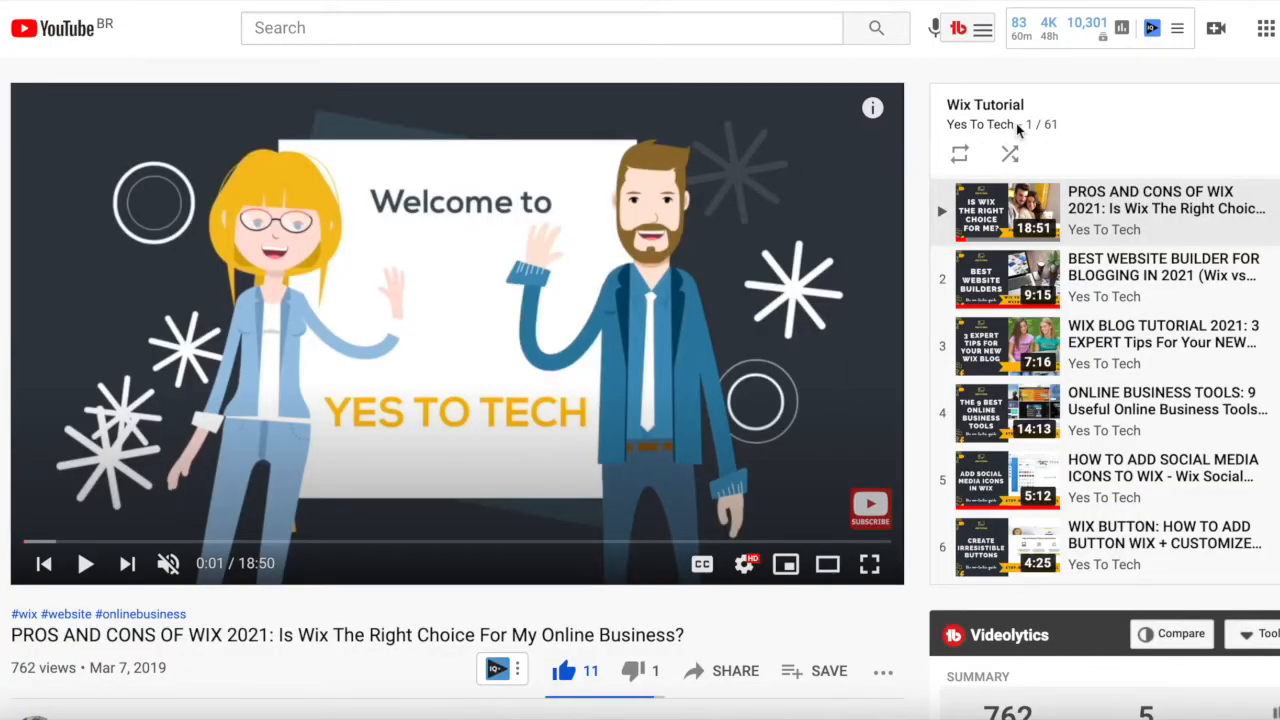
pyautogui.scroll(-3)
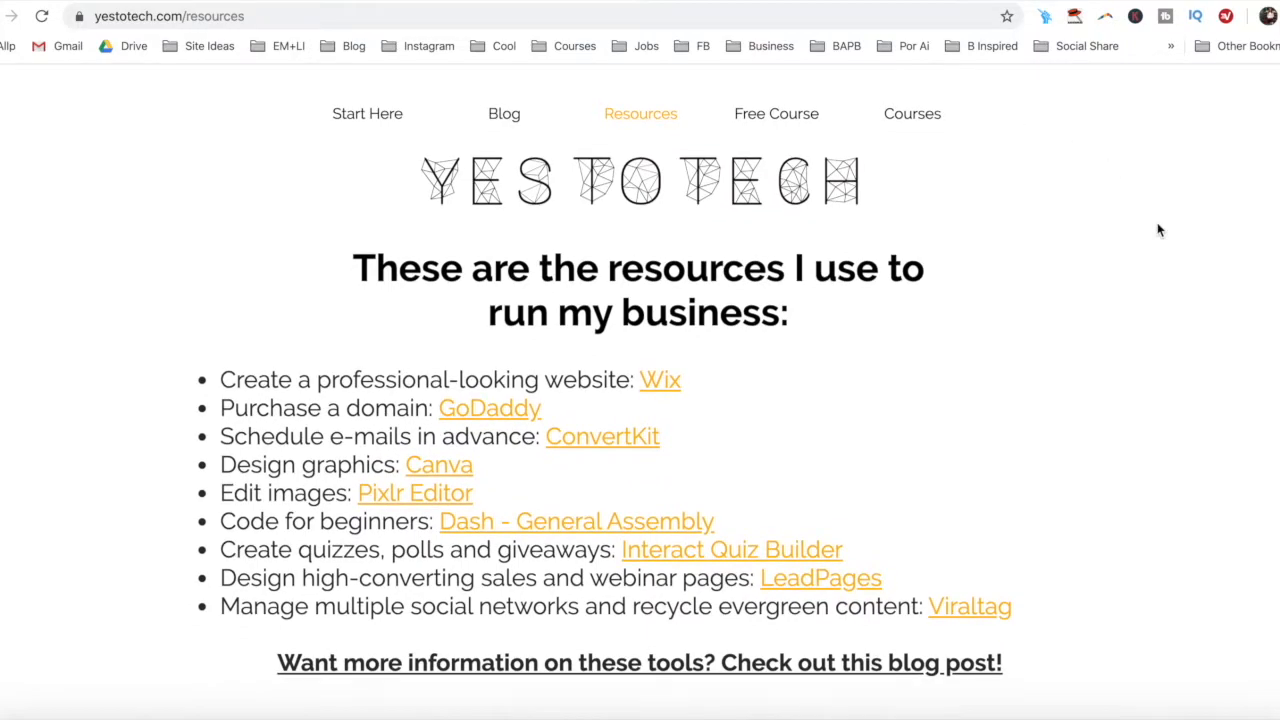
pyautogui.scroll(-3)
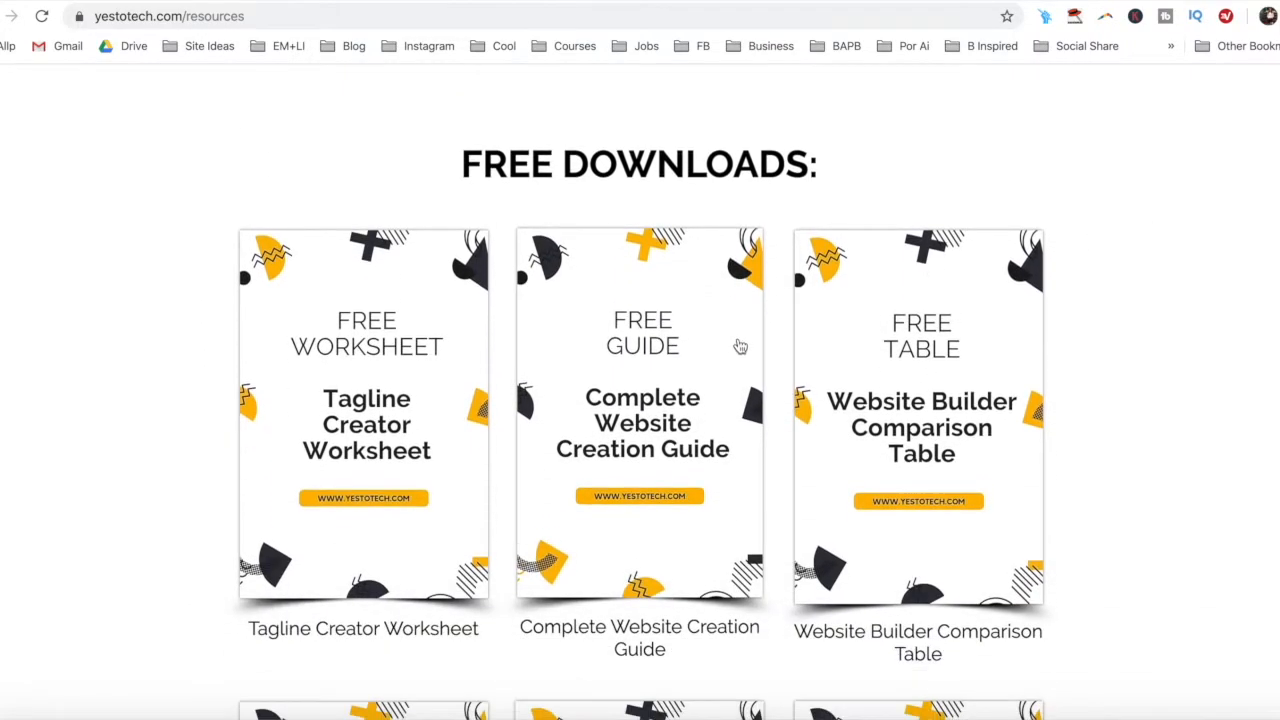
pyautogui.click(642, 420)
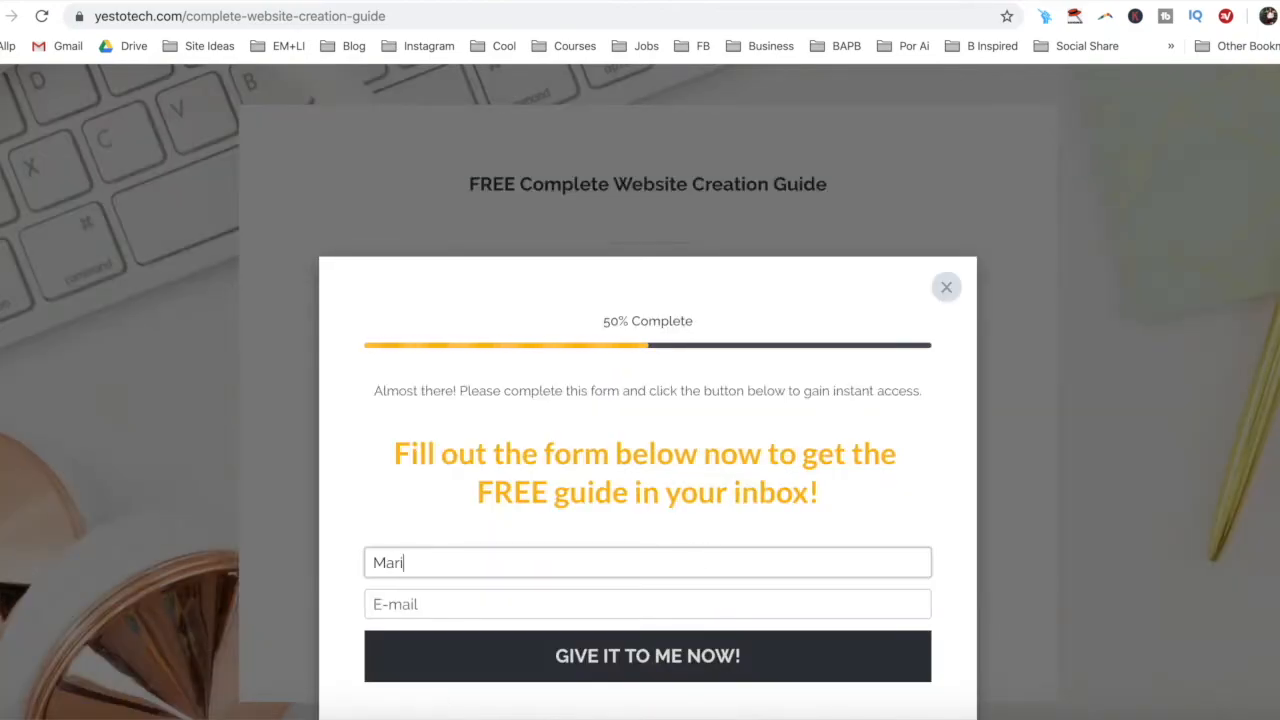
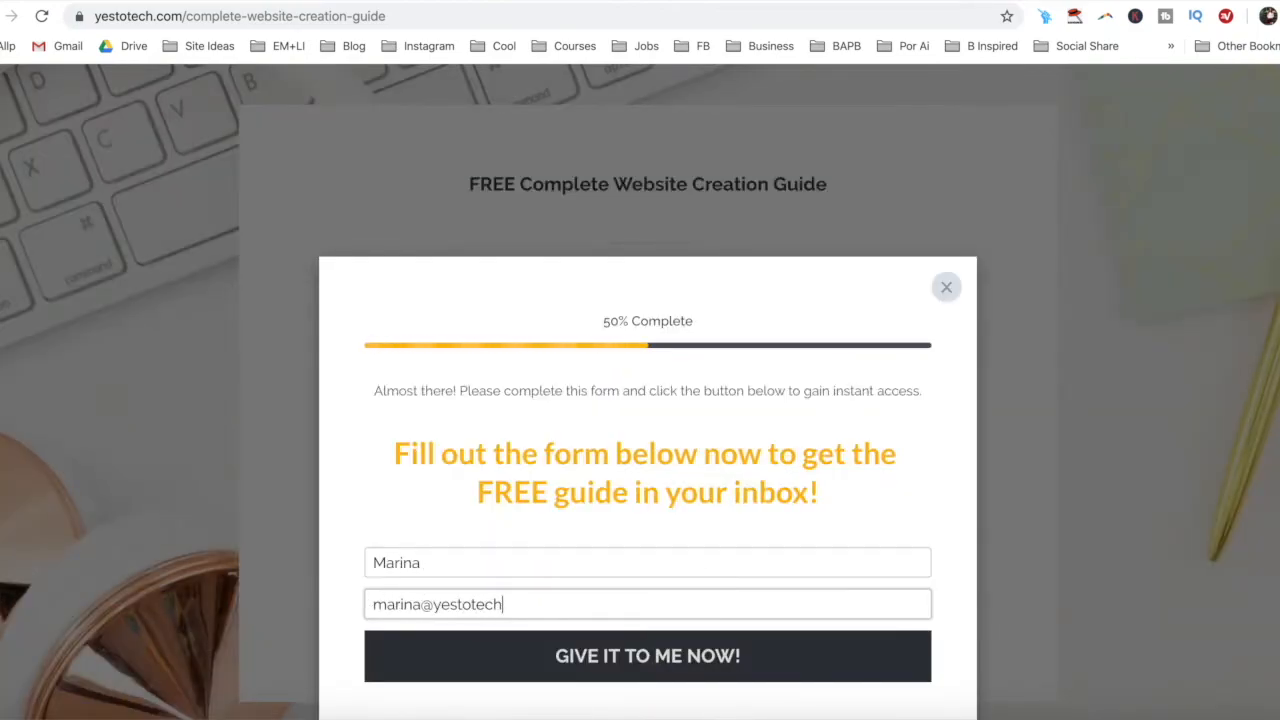